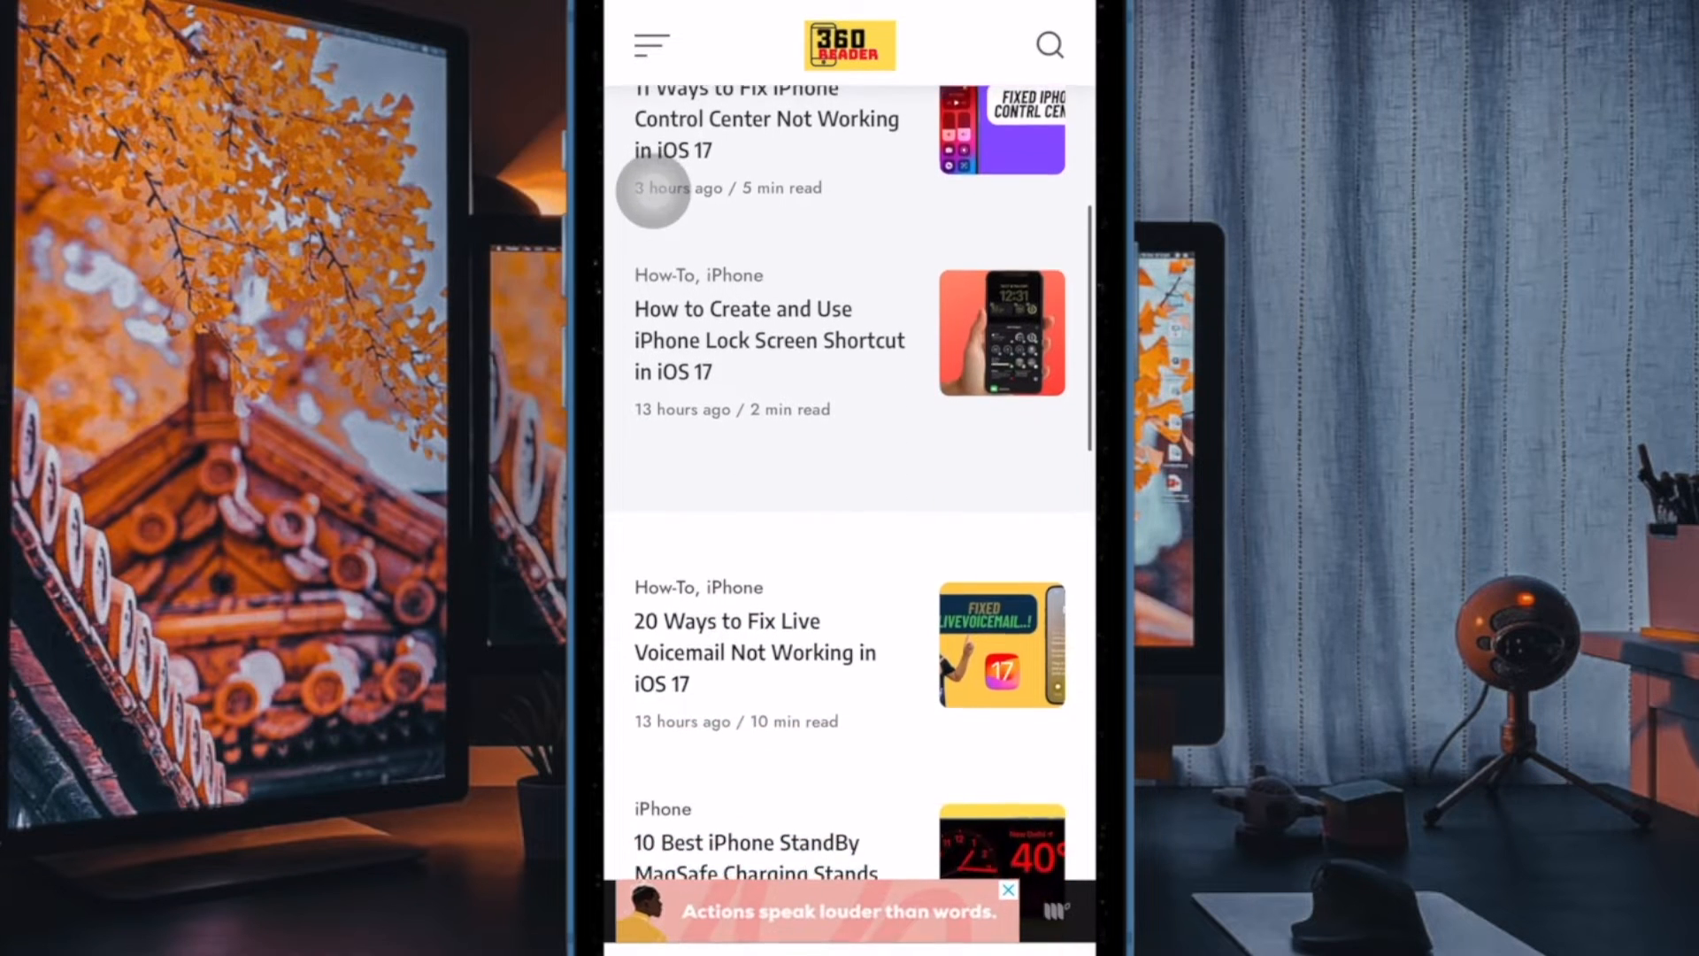
Browse the 360 Reader article list, then open the Fixed iPhone Control Center design in Canva
scroll("down", 3)
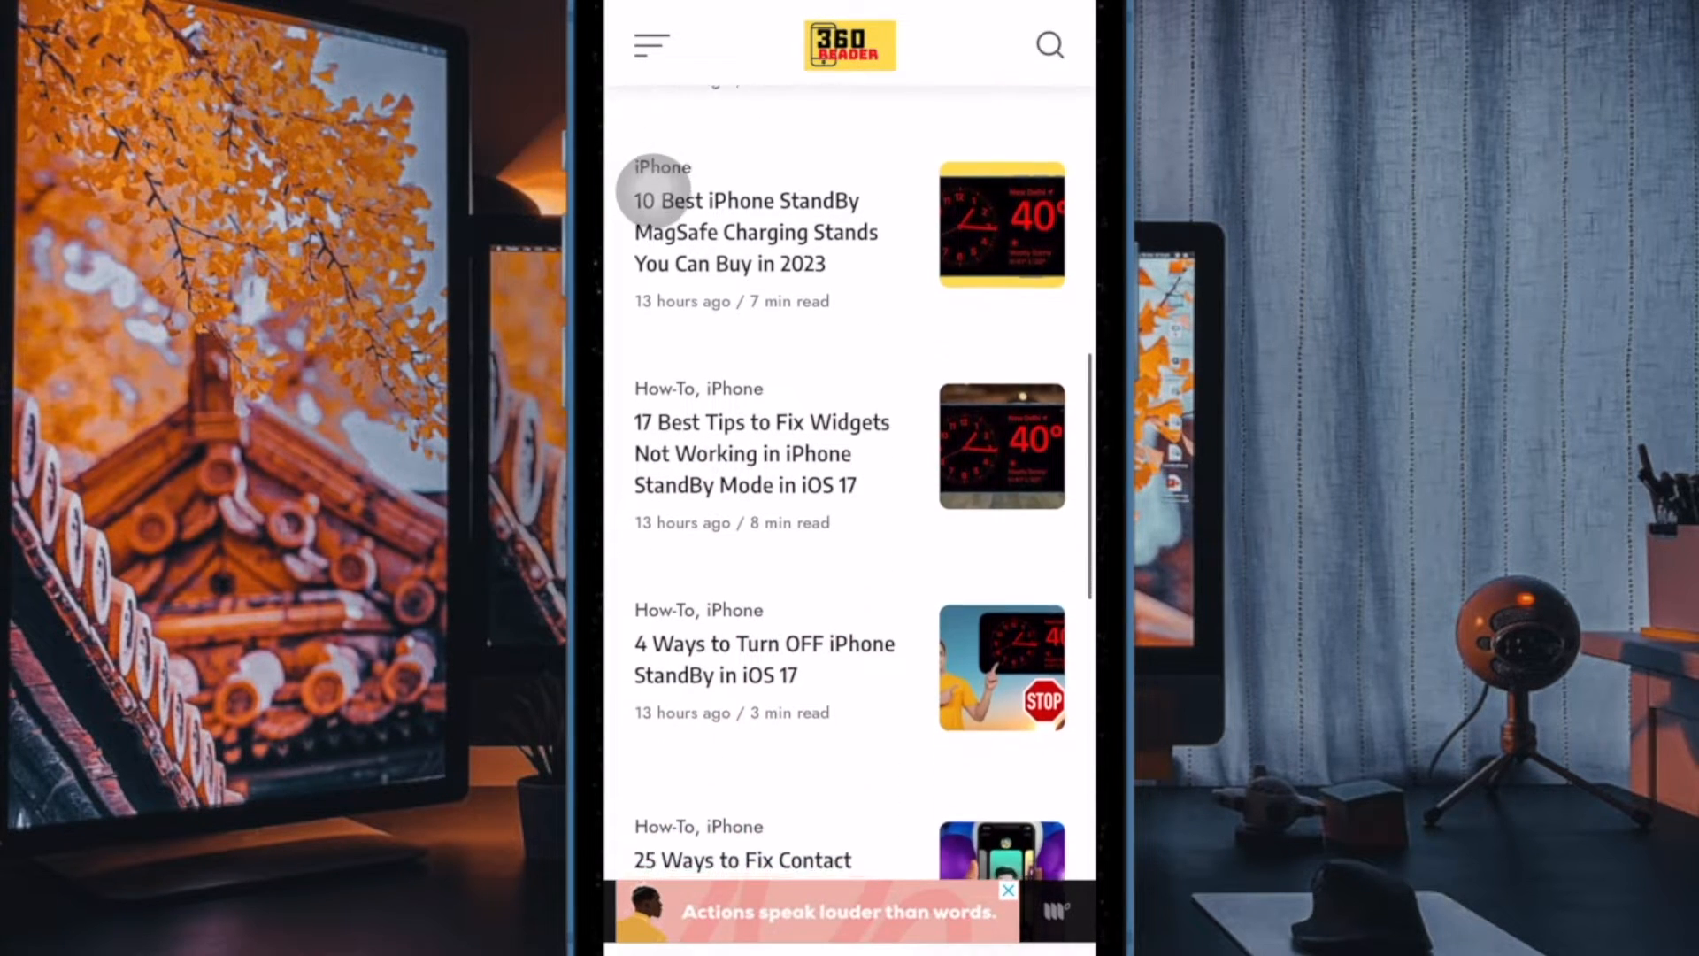
scroll("down", 3)
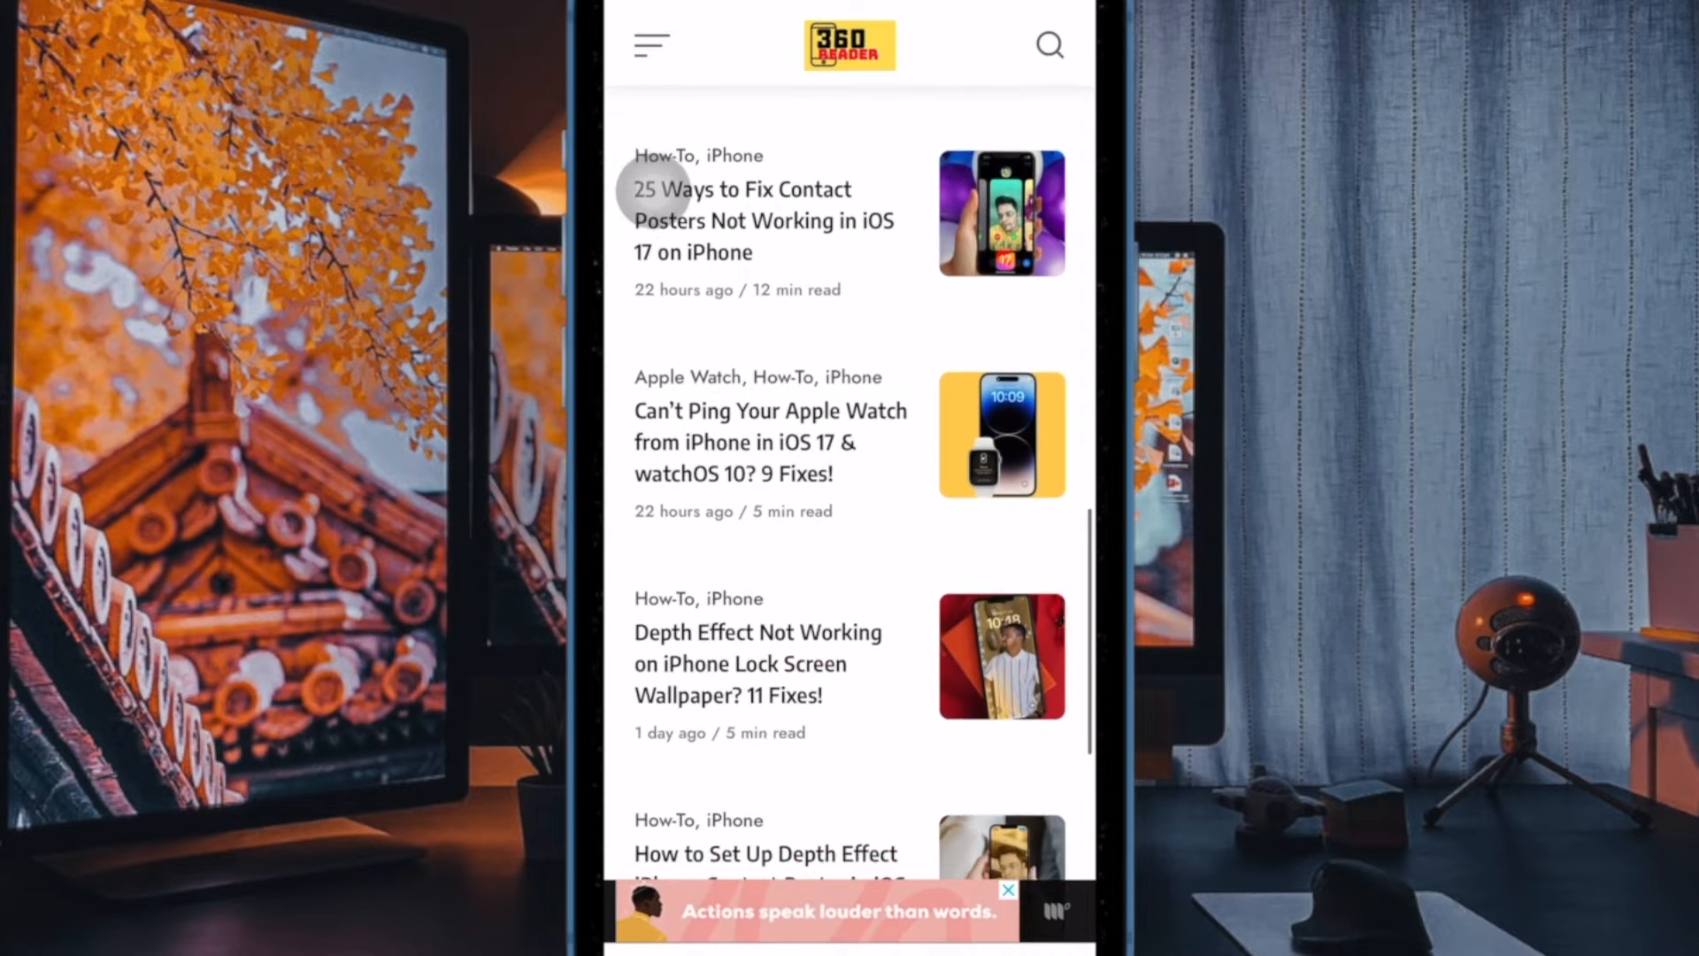
scroll("down", 3)
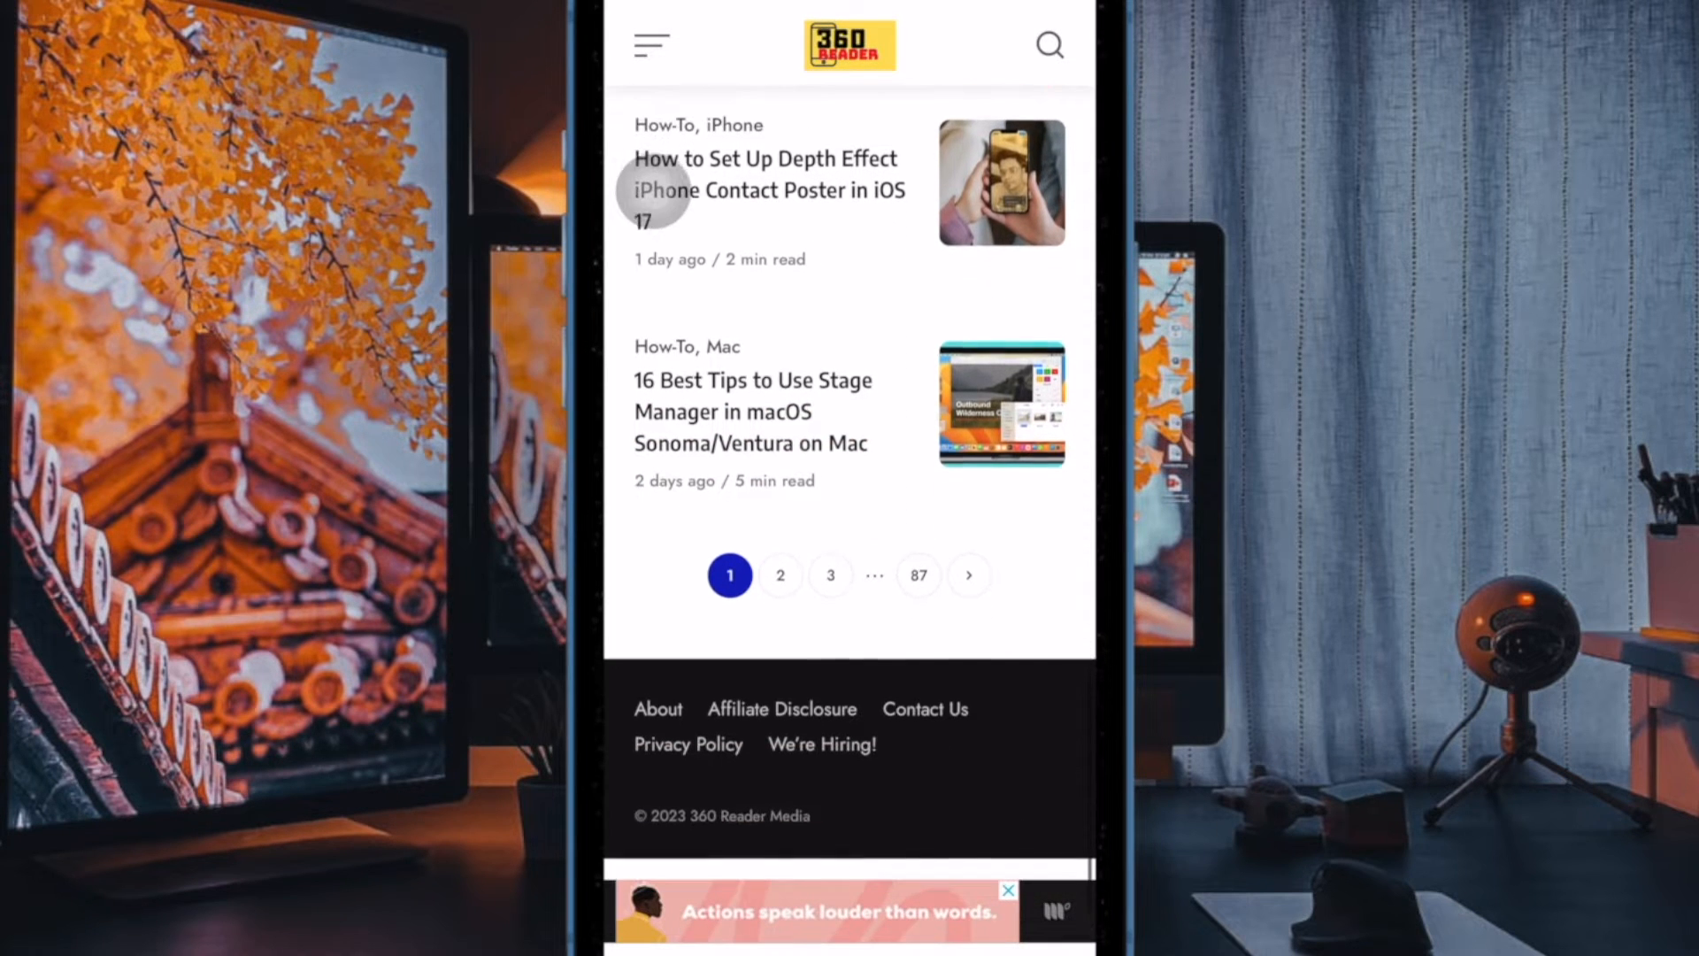
scroll("up", 3)
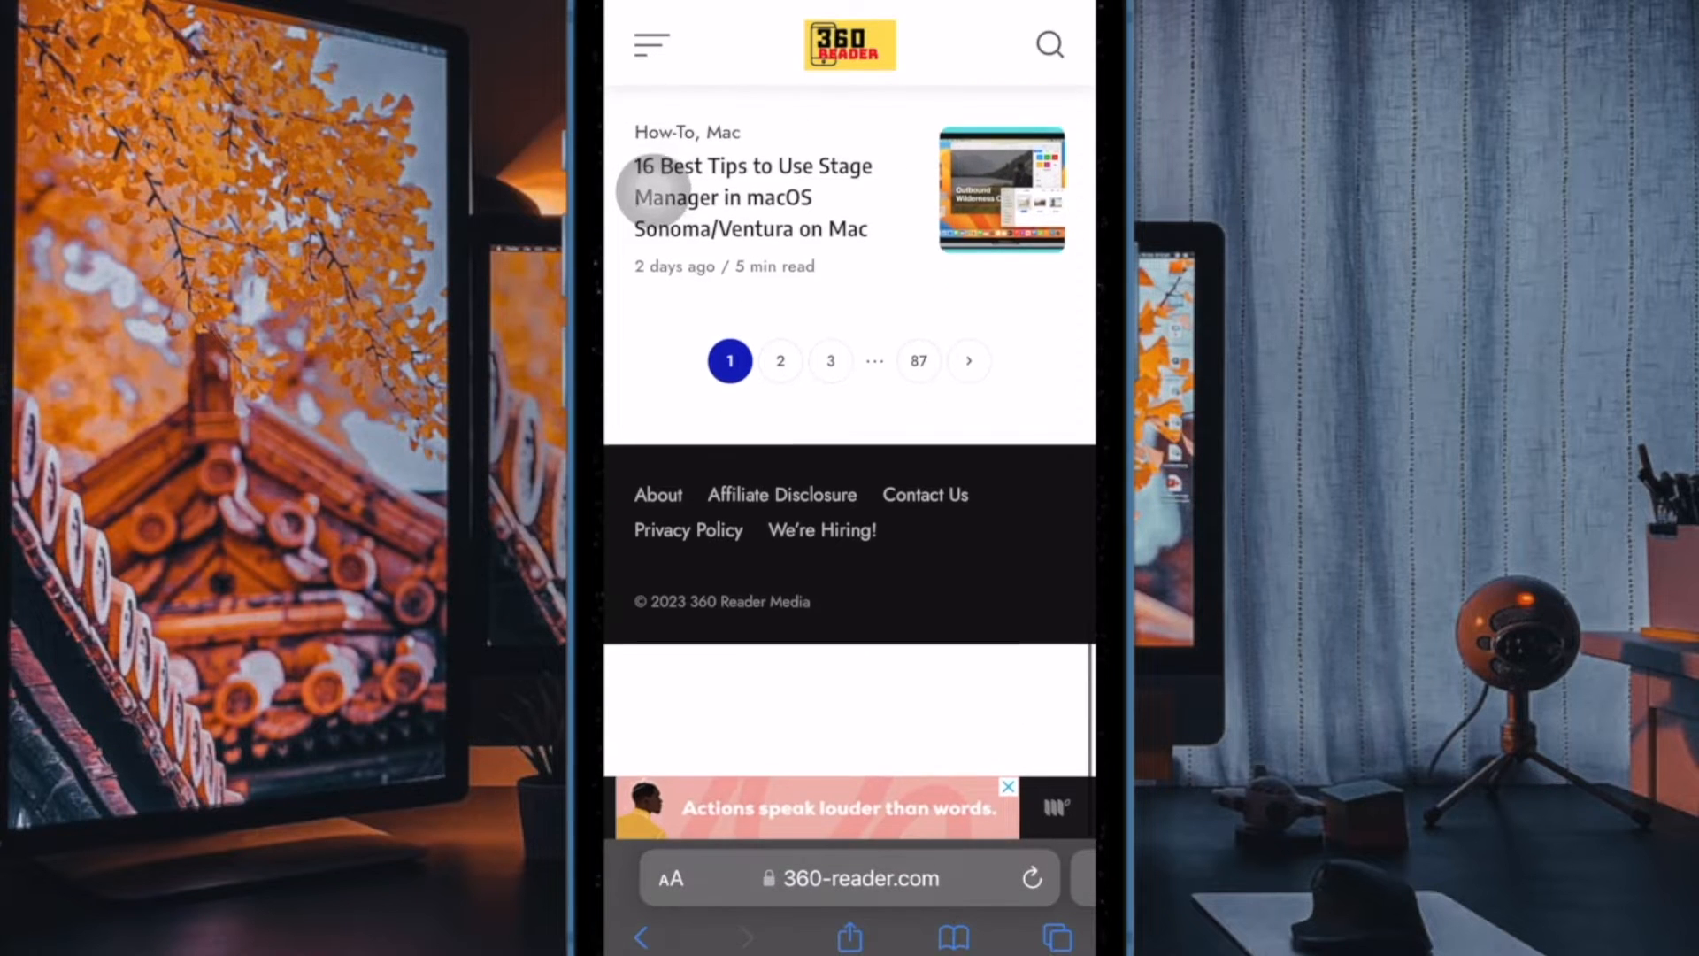
scroll("up", 3)
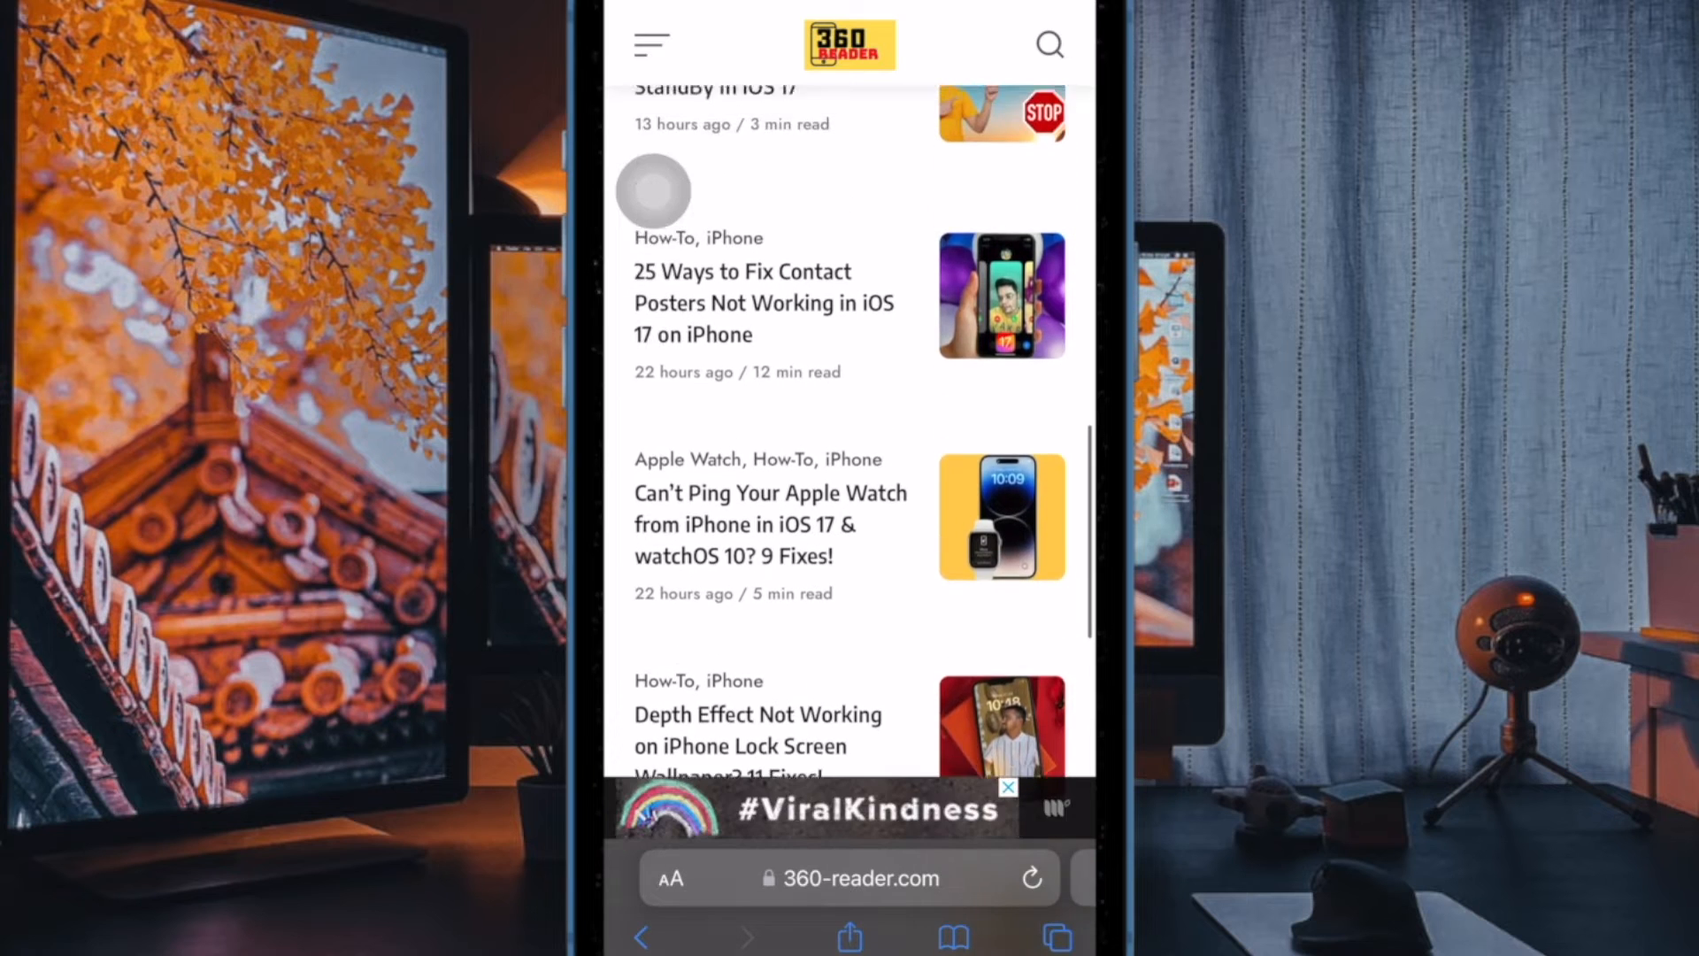
scroll("up", 3)
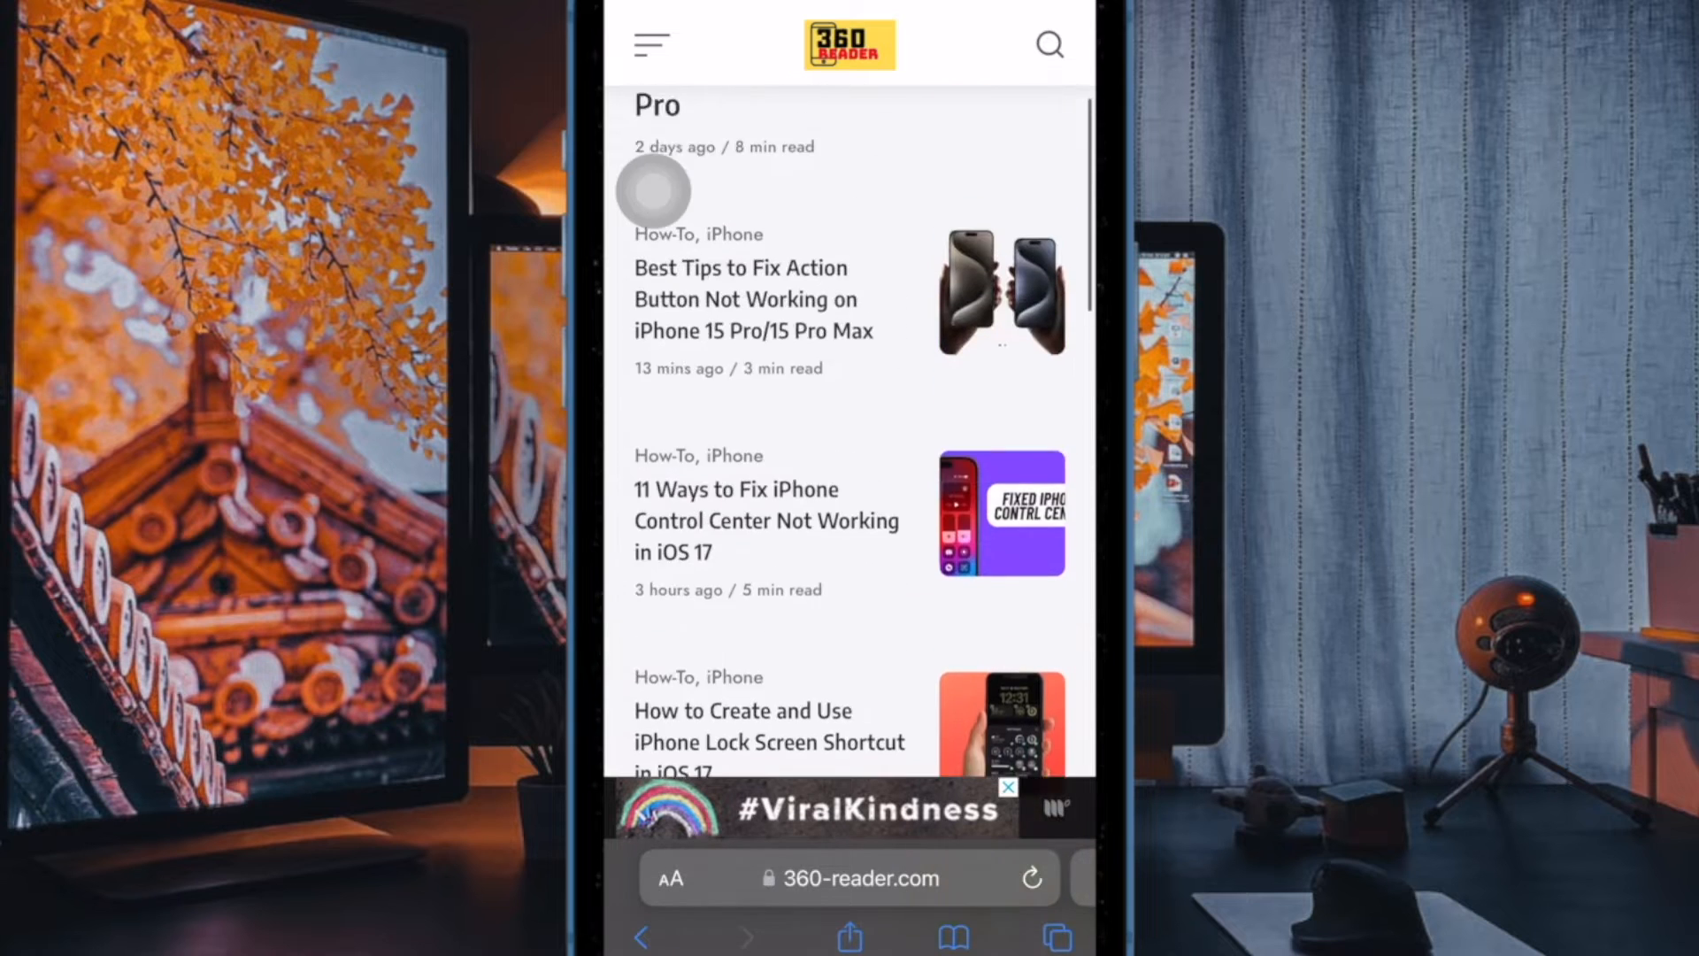
left_click(1056, 936)
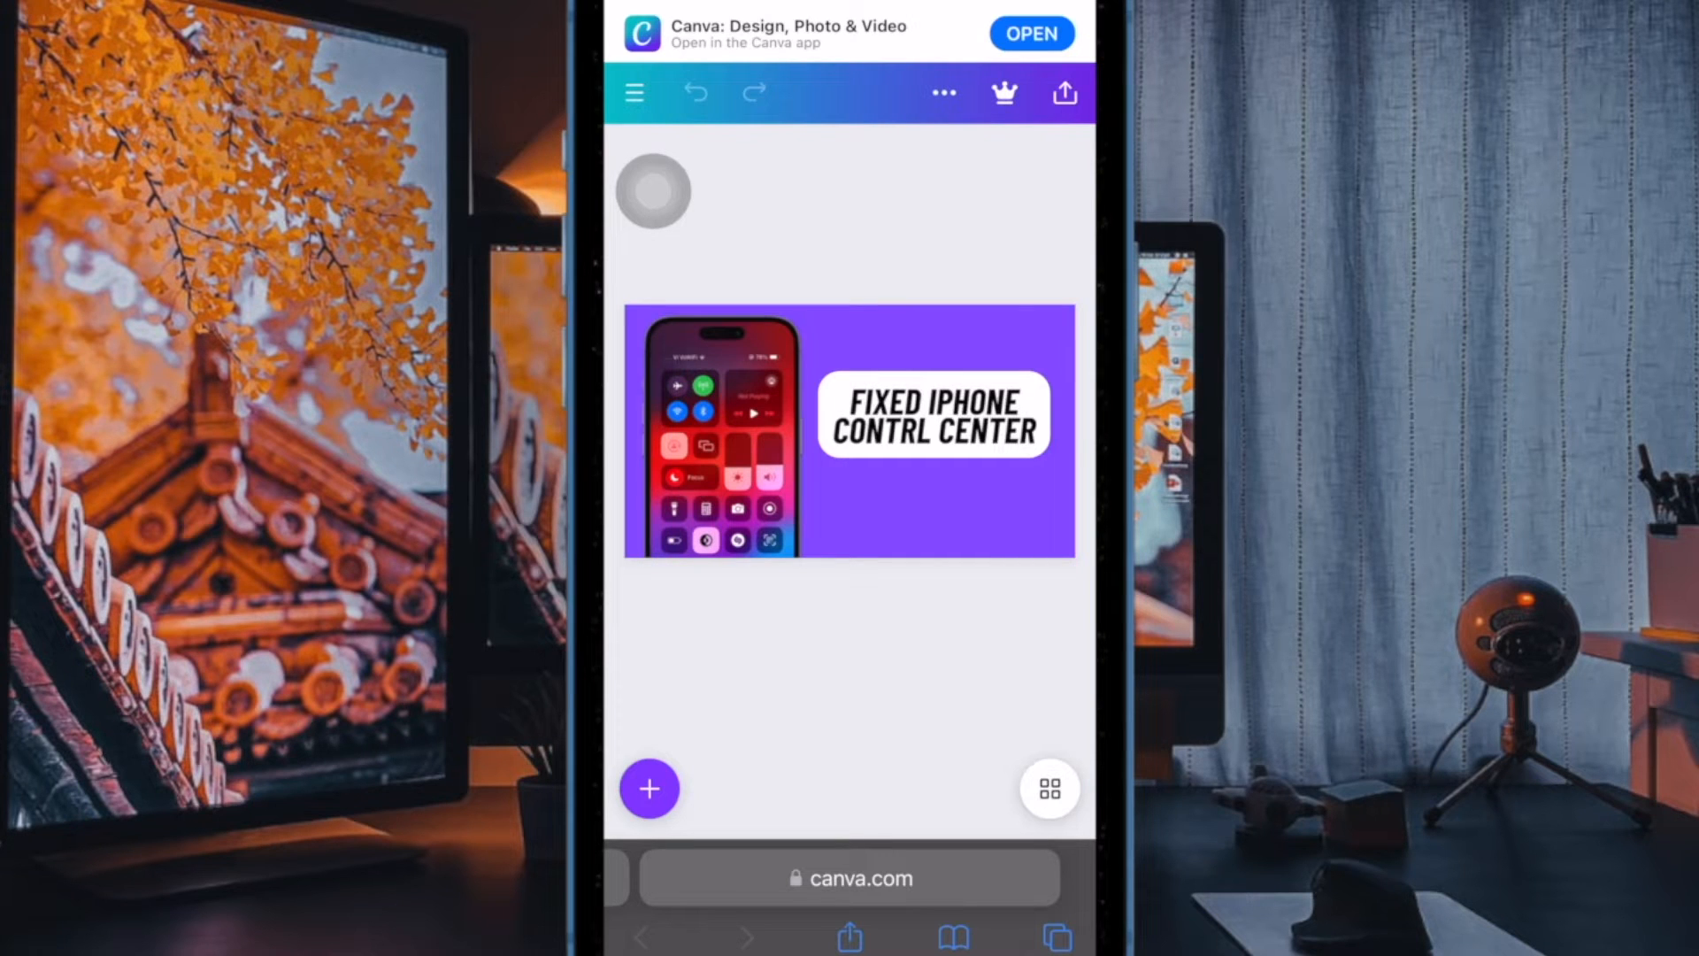
Download the Control Center thumbnail design from Canva's Share menu as a PNG image
left_click(1063, 92)
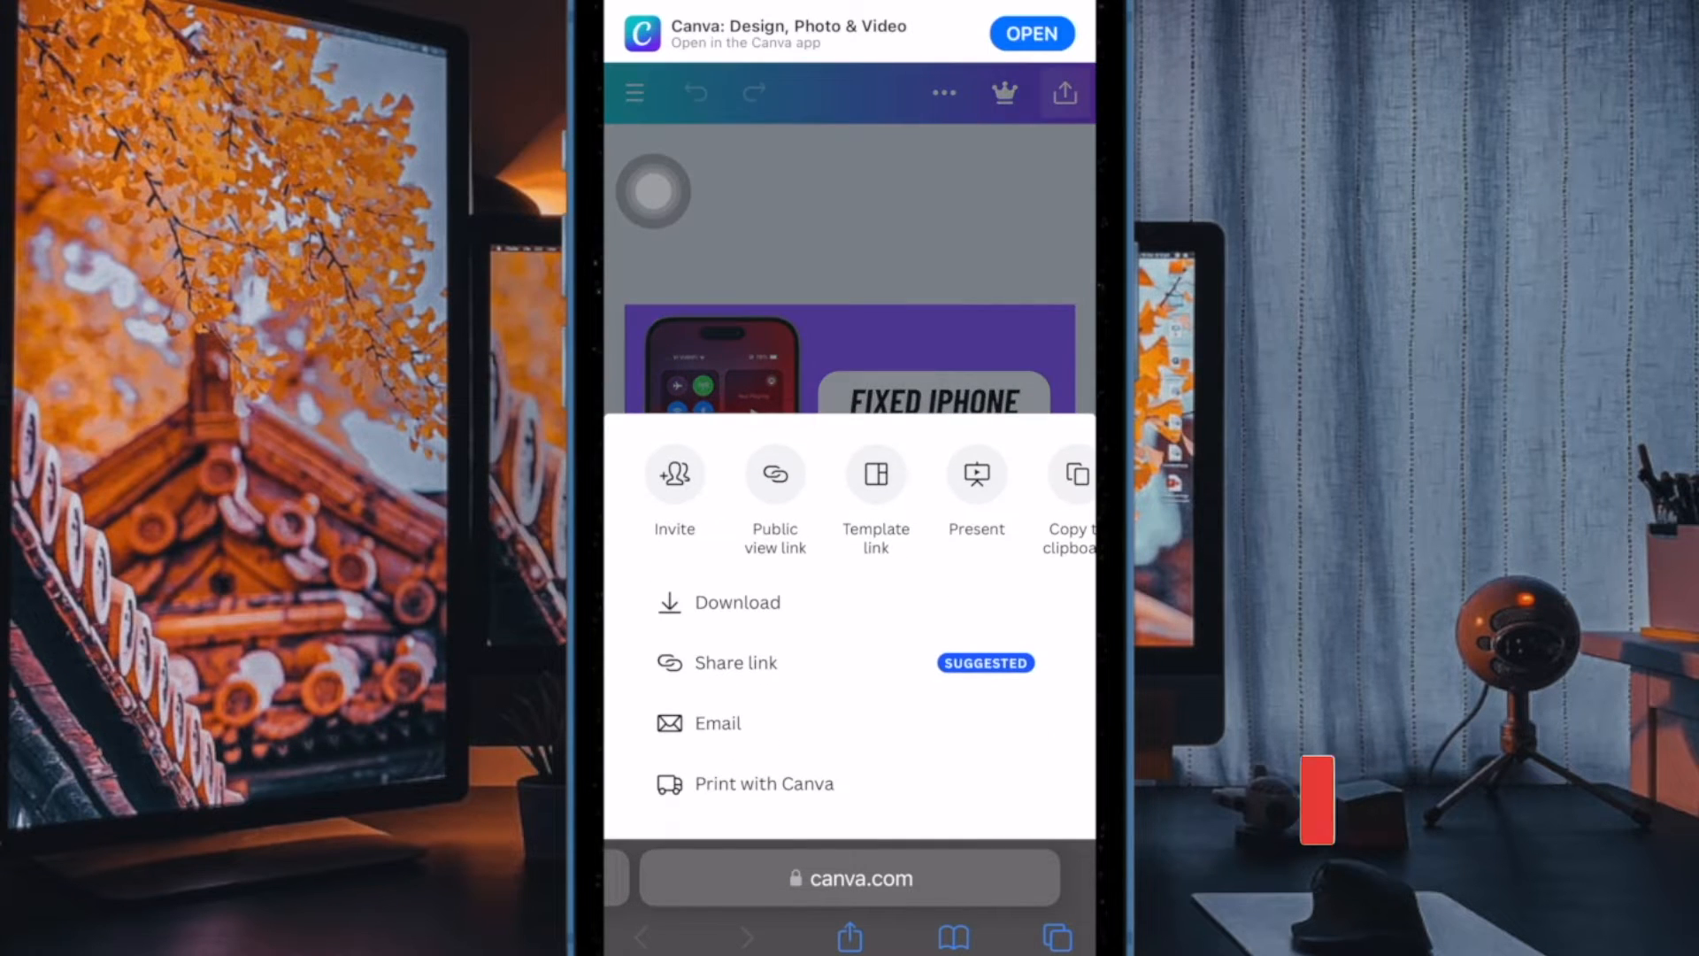
left_click(740, 602)
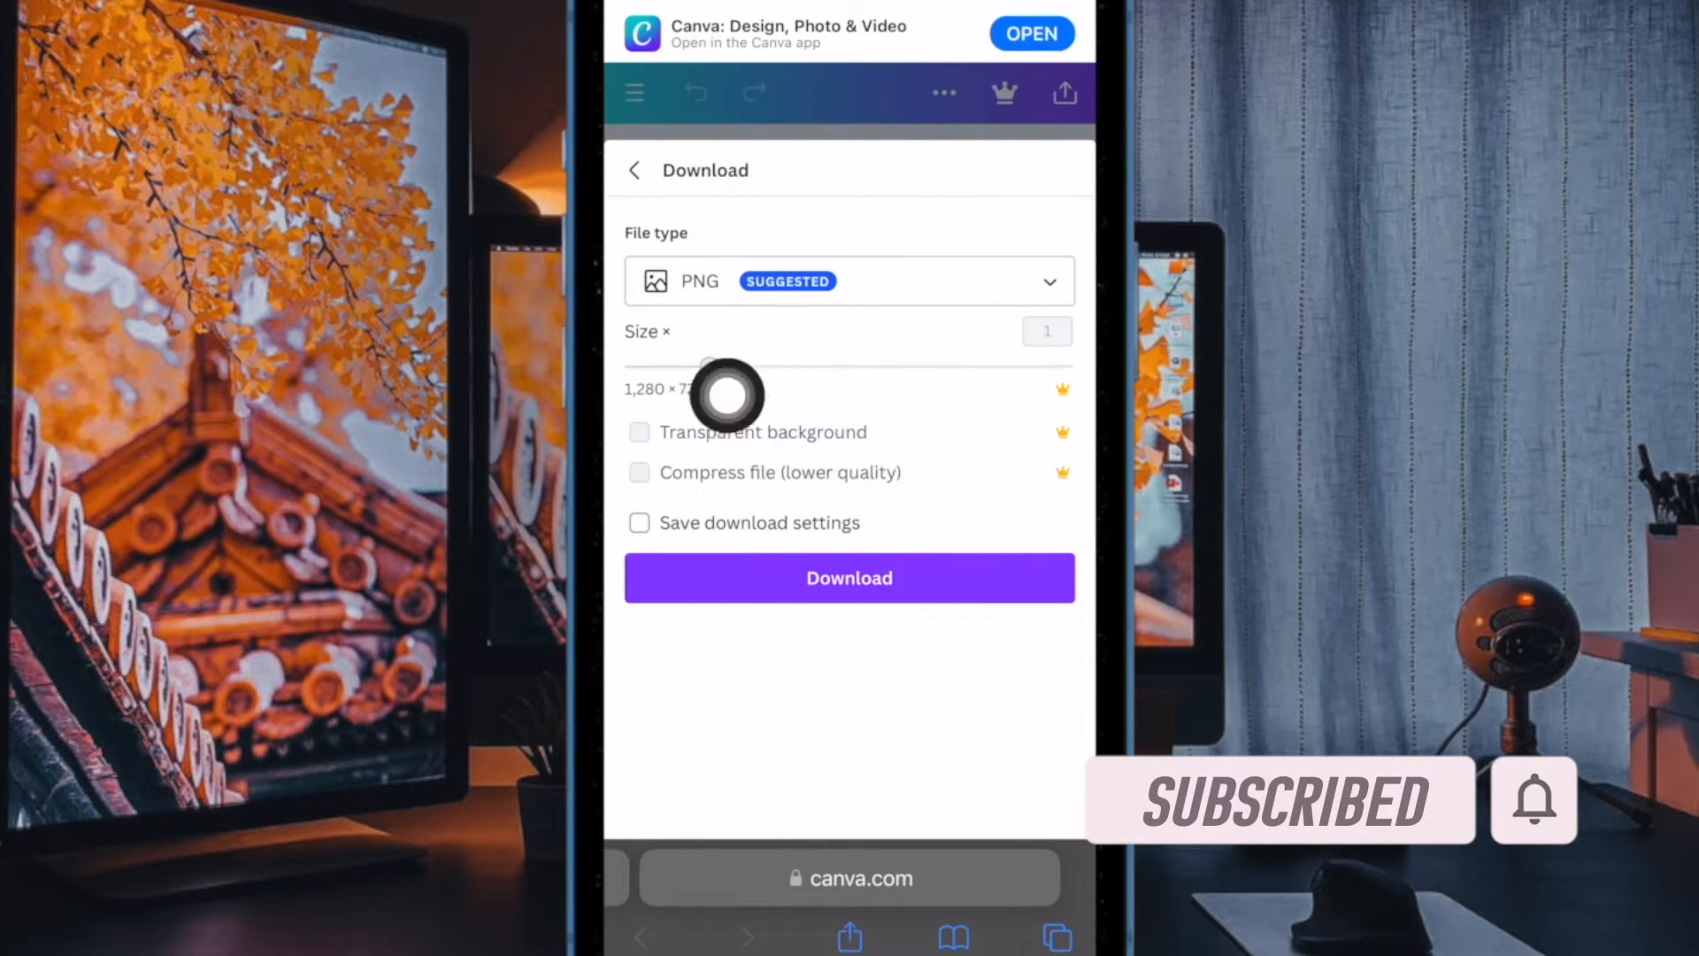
left_click(848, 578)
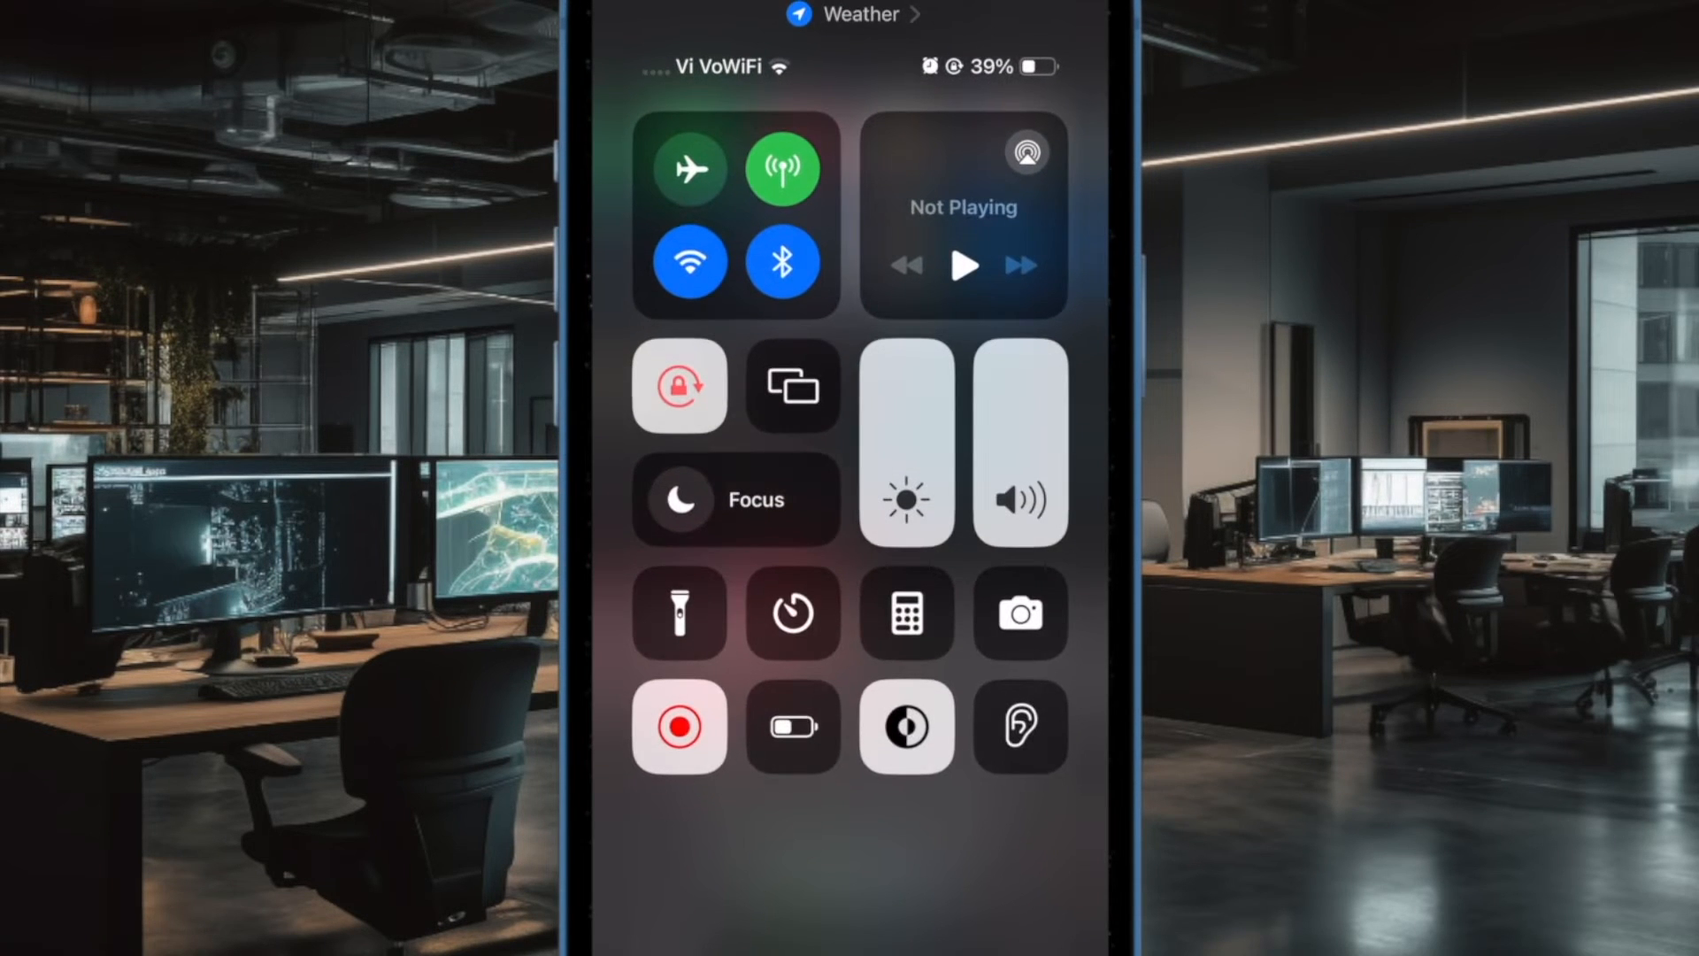
left_click(690, 168)
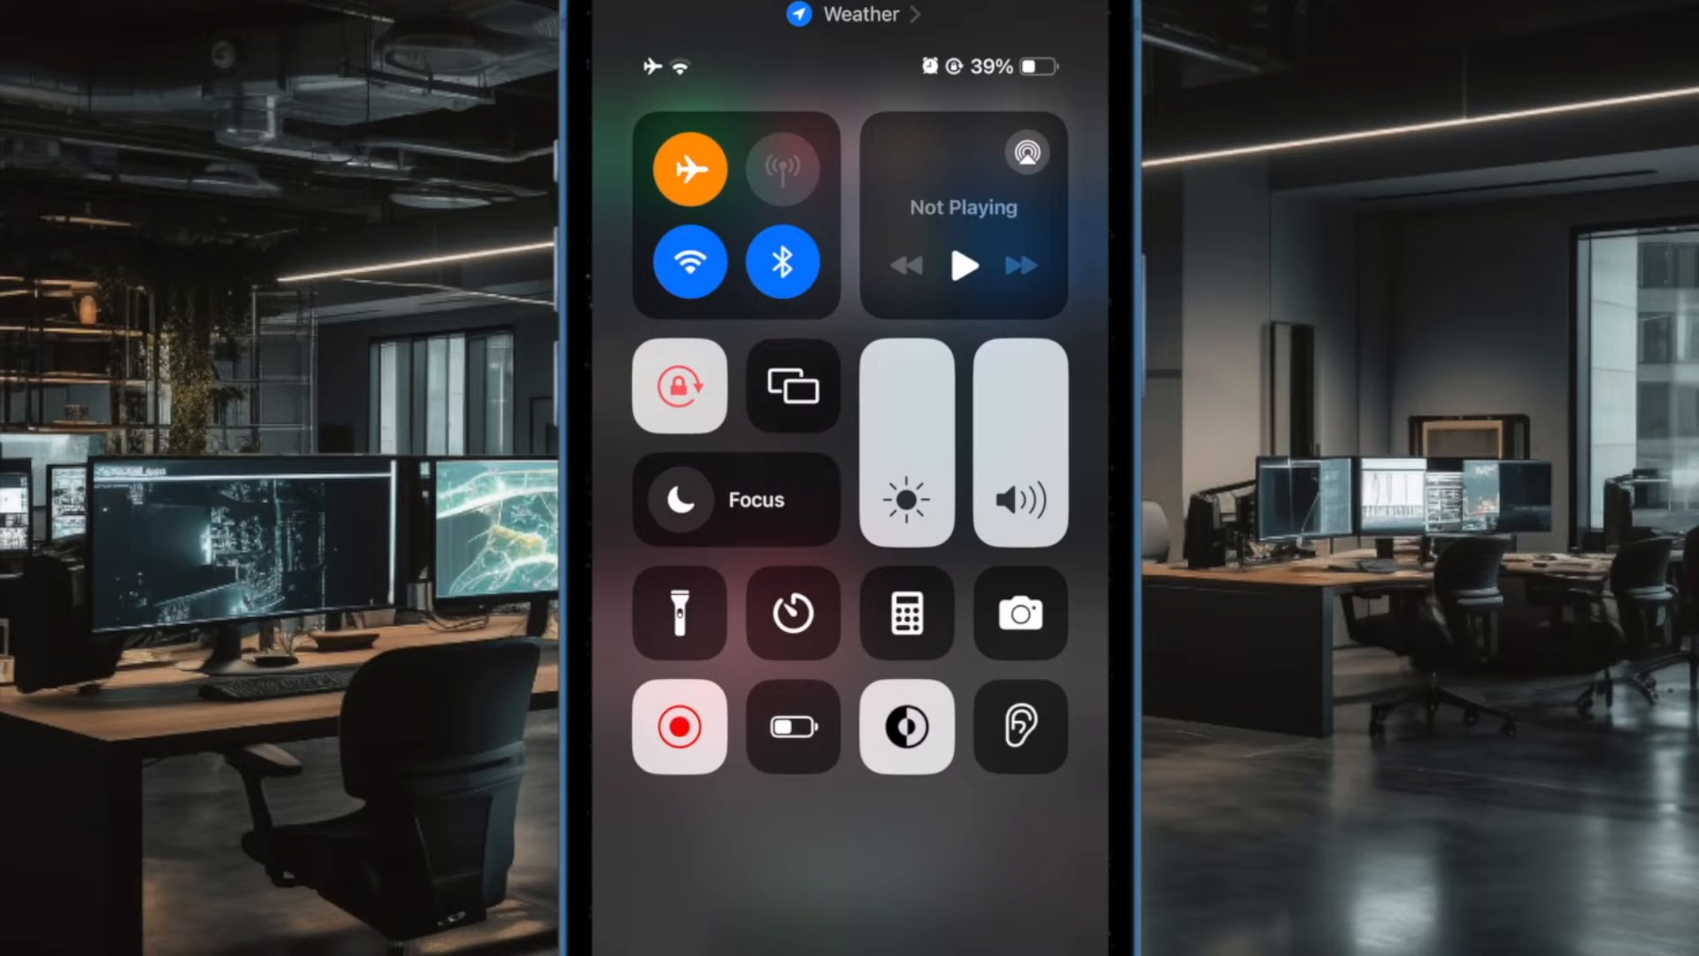
left_click(782, 169)
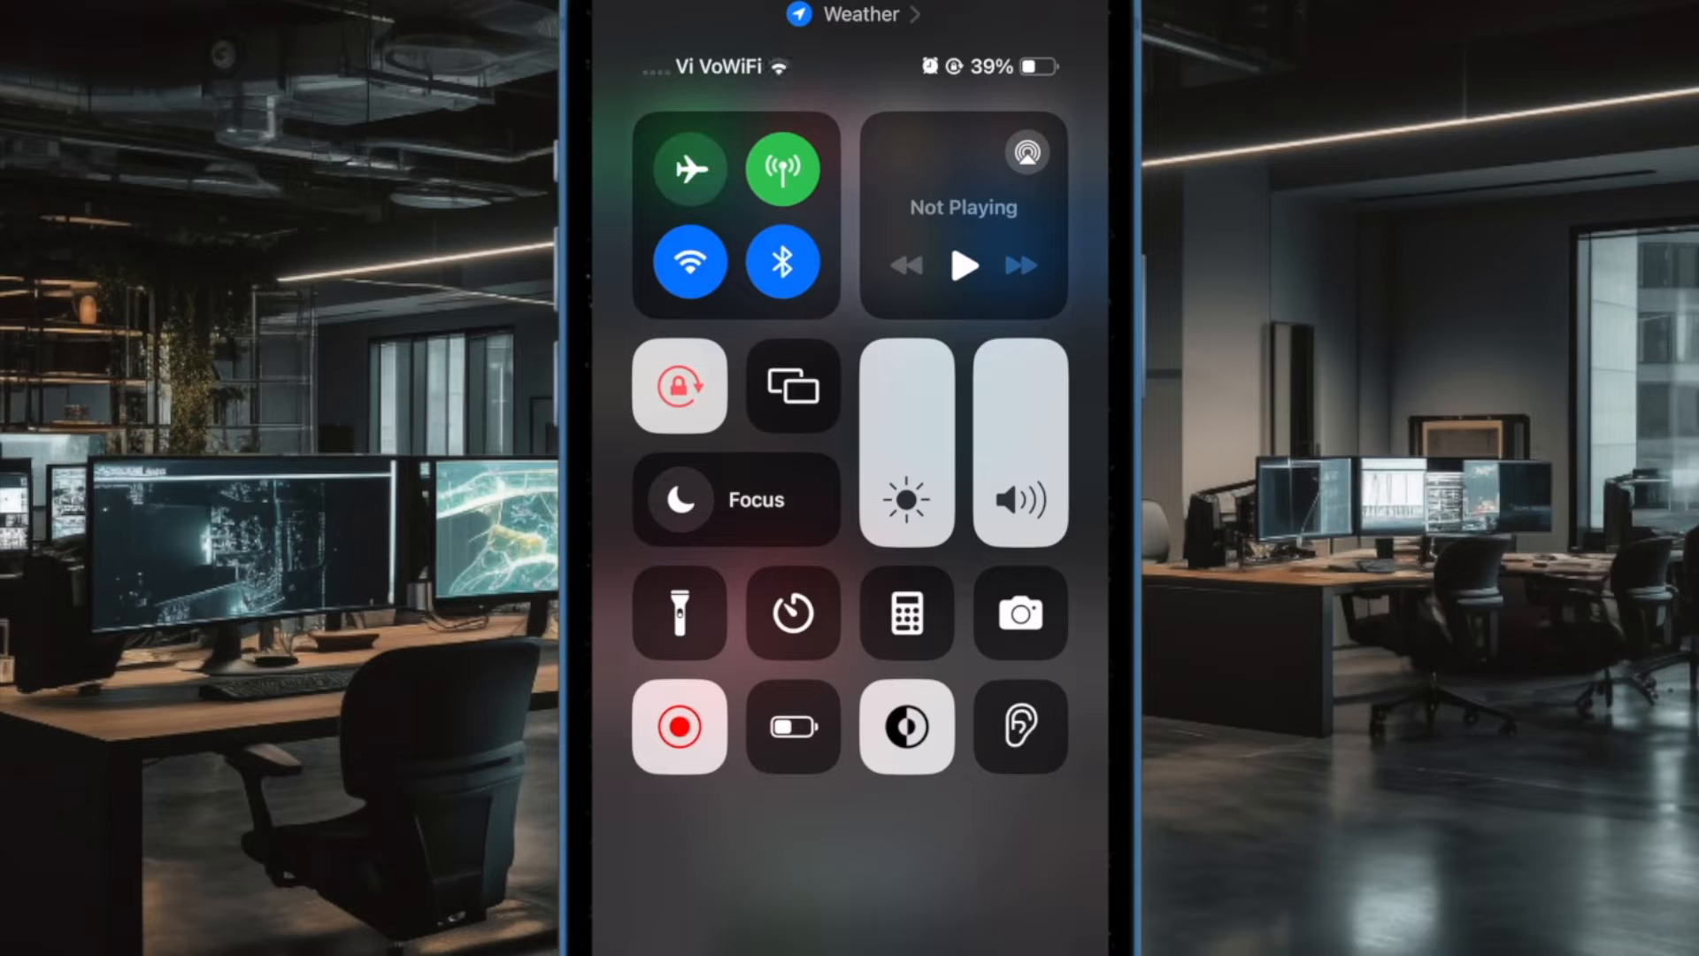
left_click(688, 168)
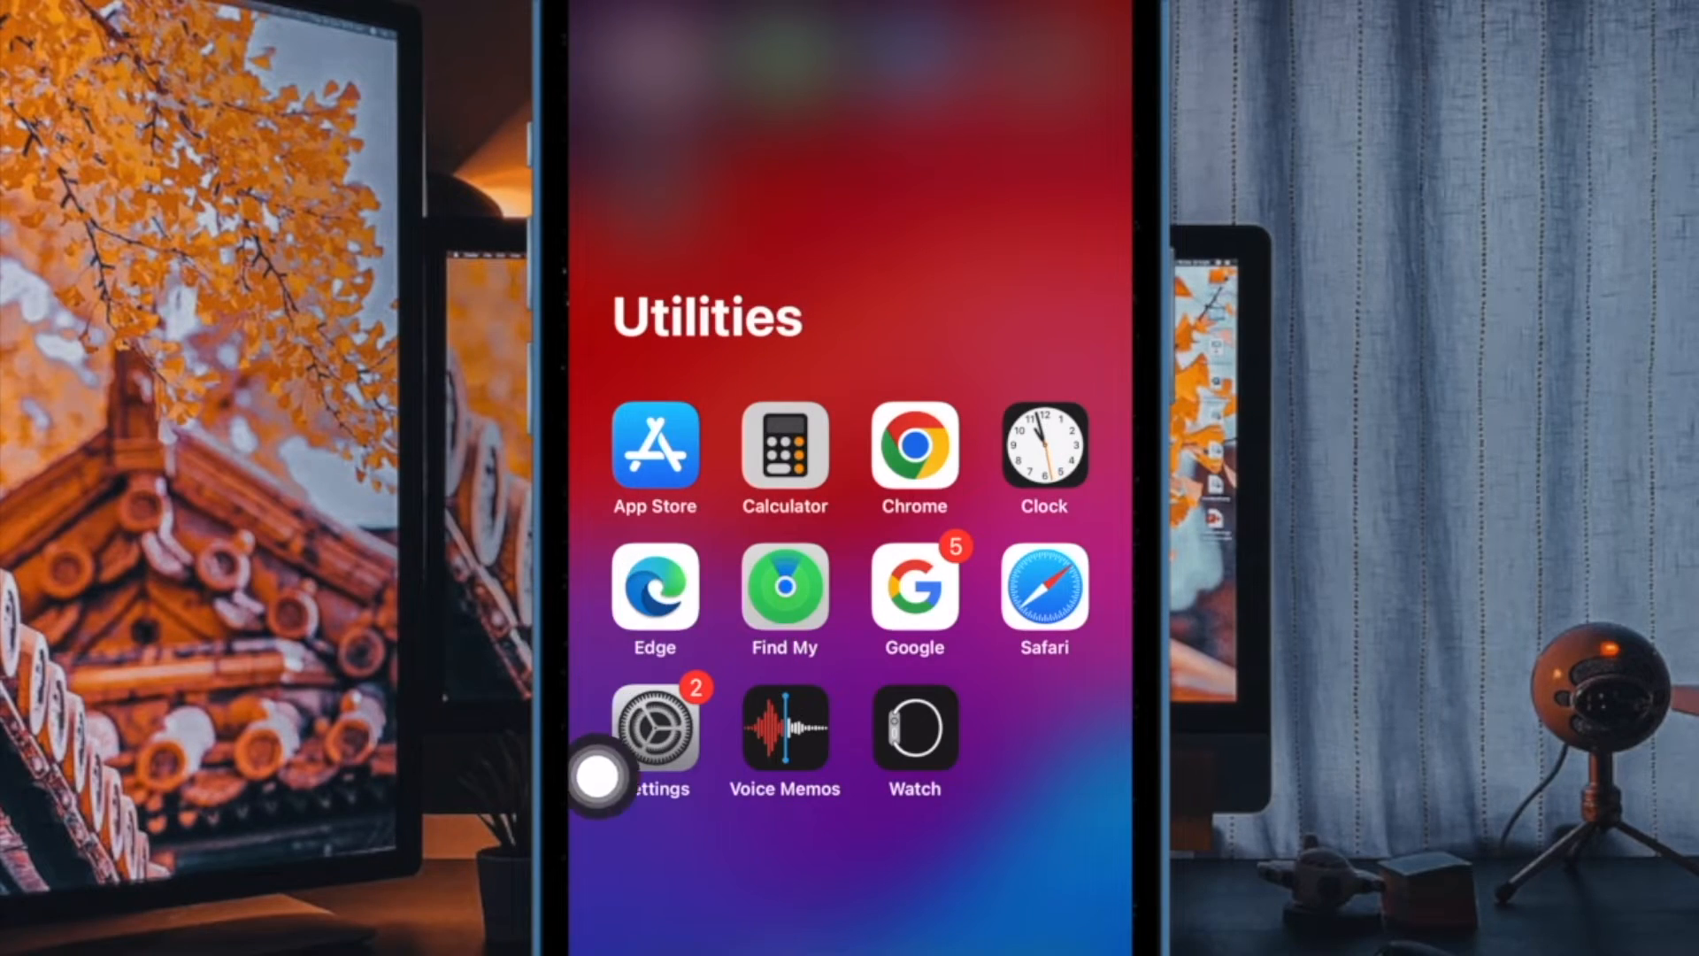
Go to Settings > Safari > Downloads to see the iCloud Drive download location
left_click(653, 726)
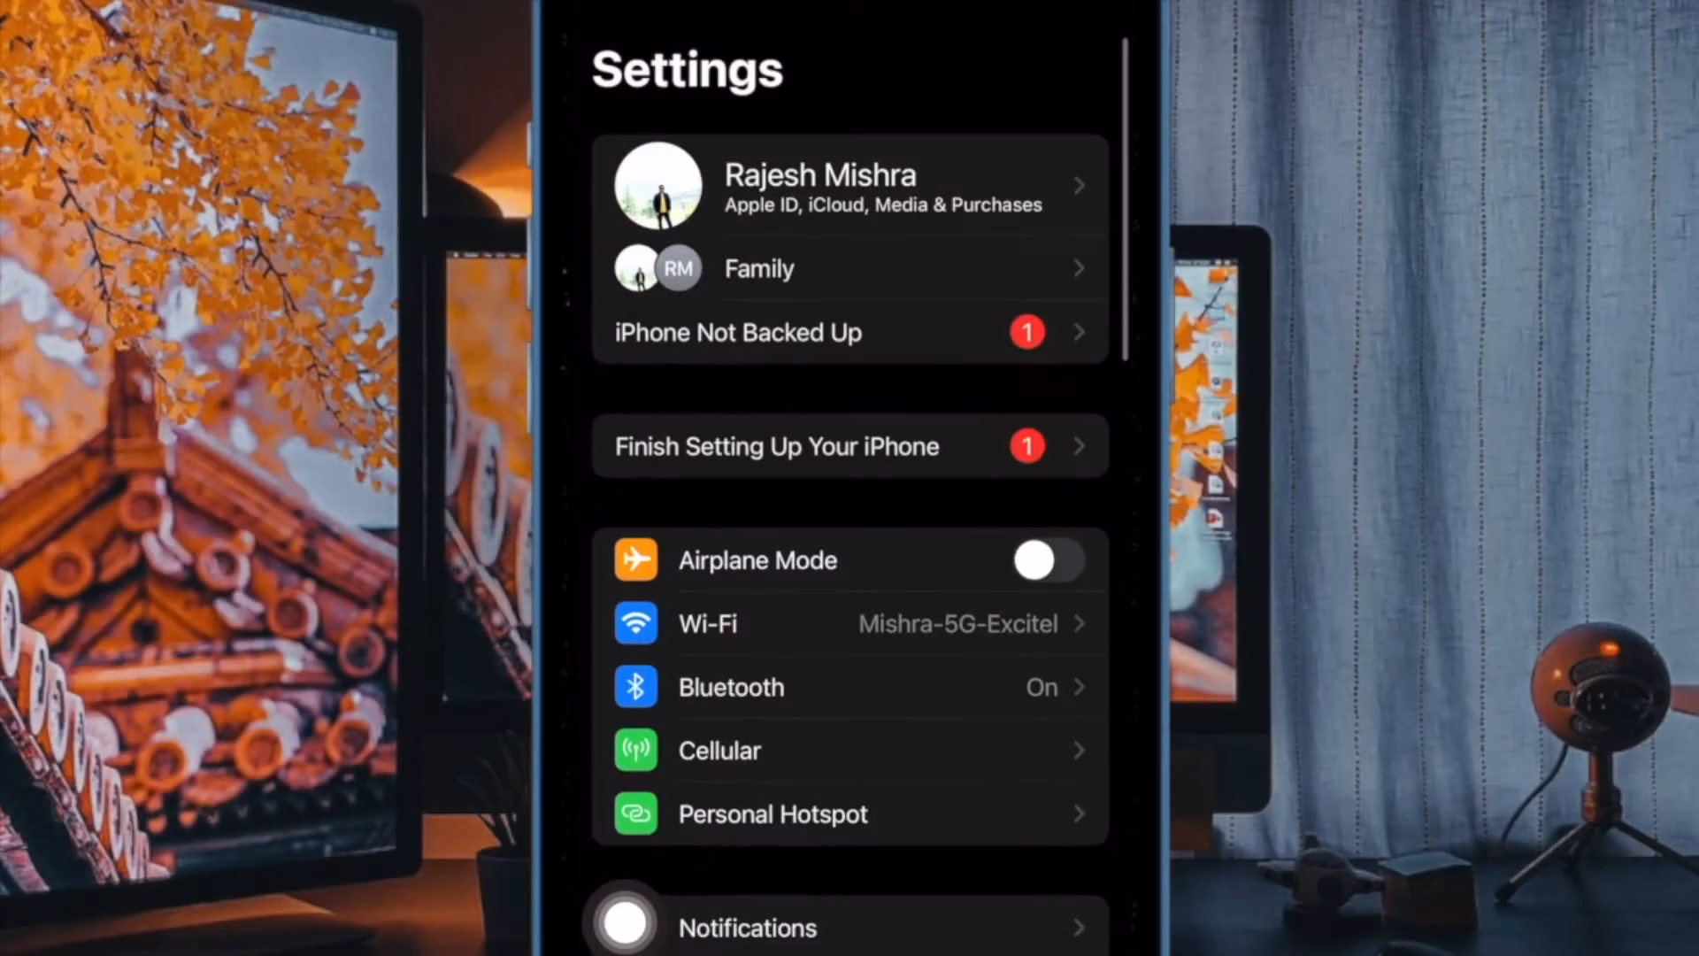
scroll("down", 3)
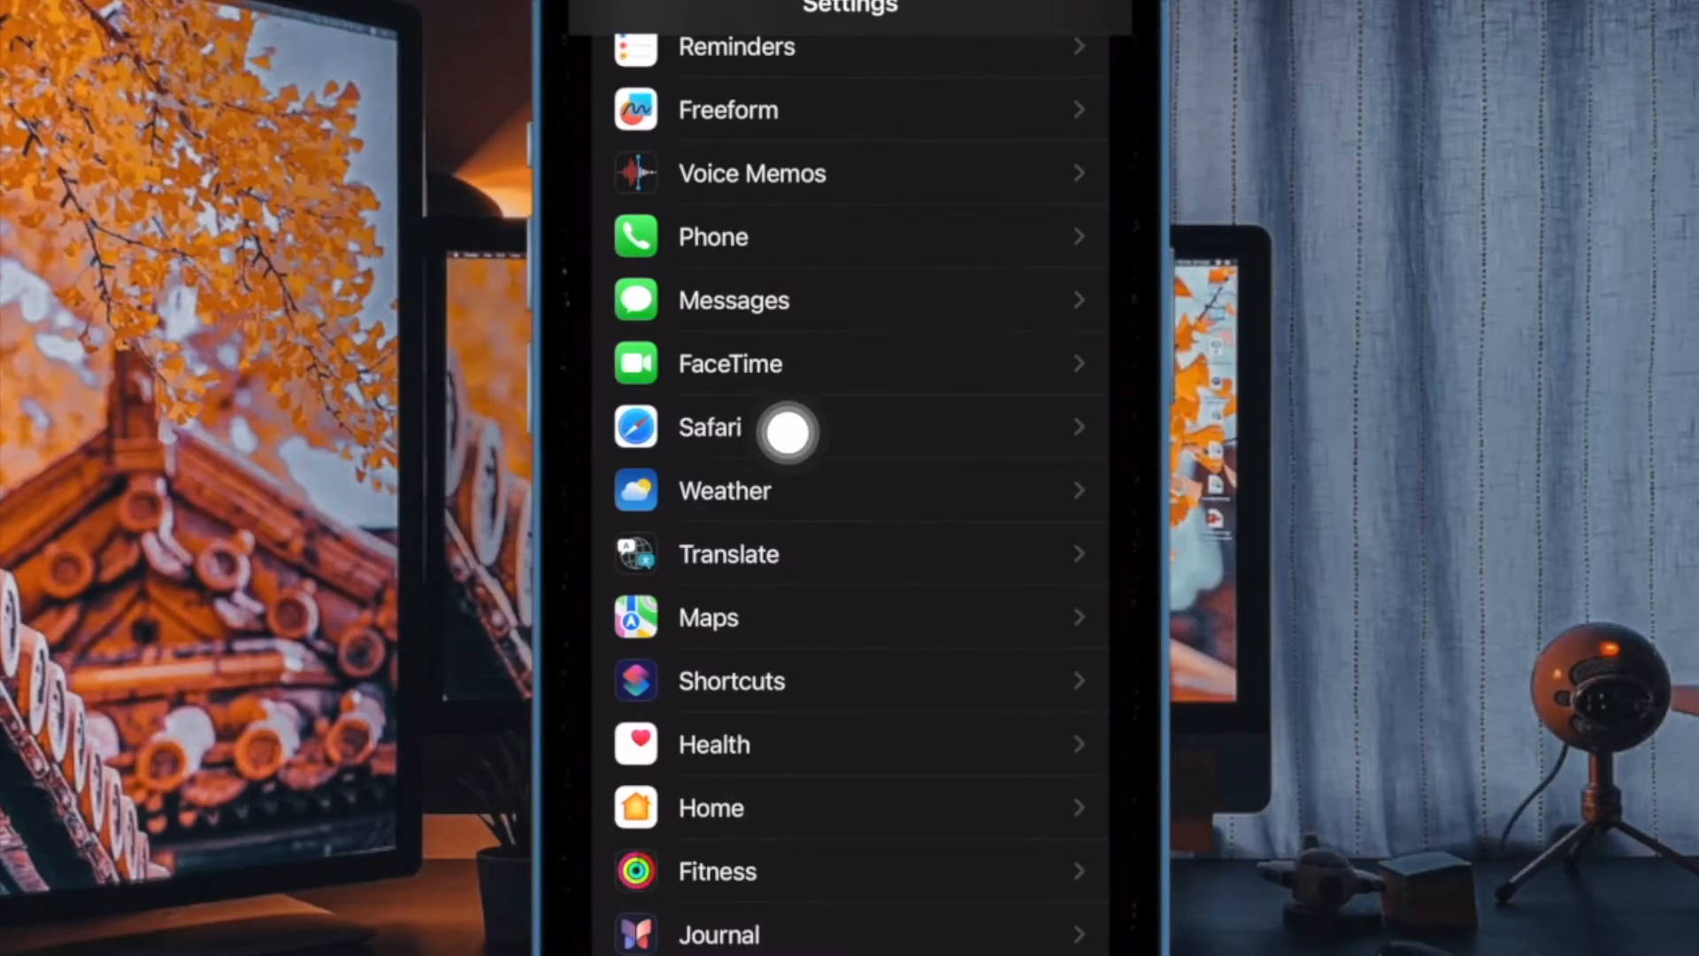
left_click(710, 426)
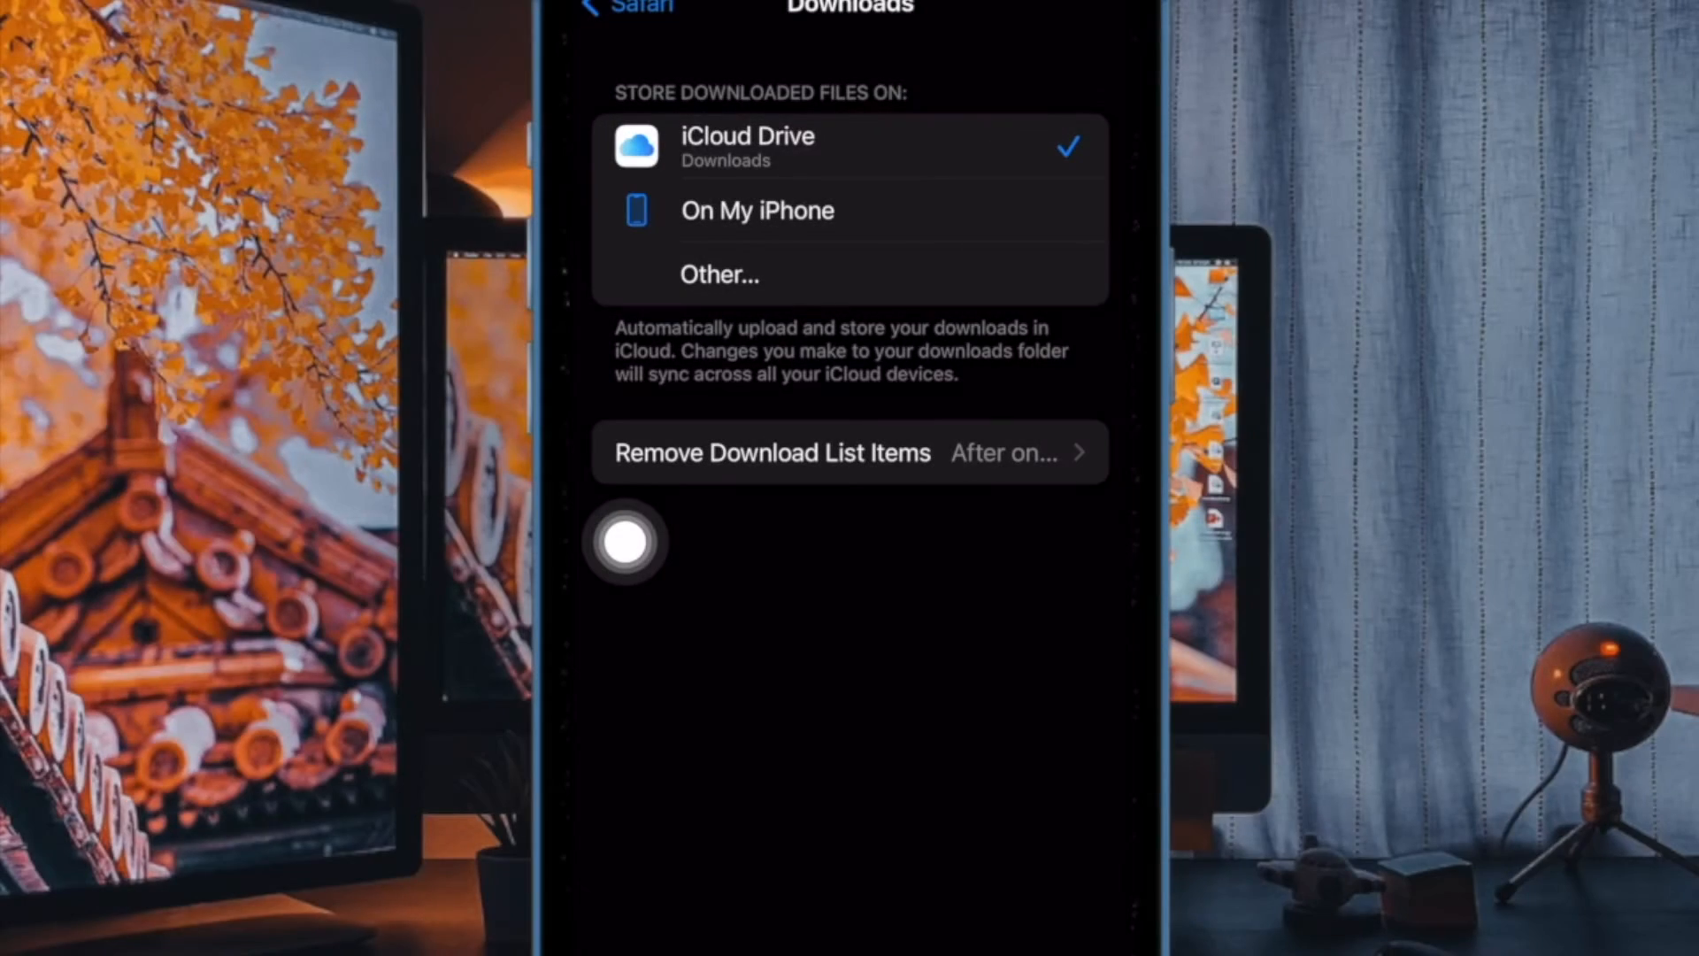
left_click(759, 210)
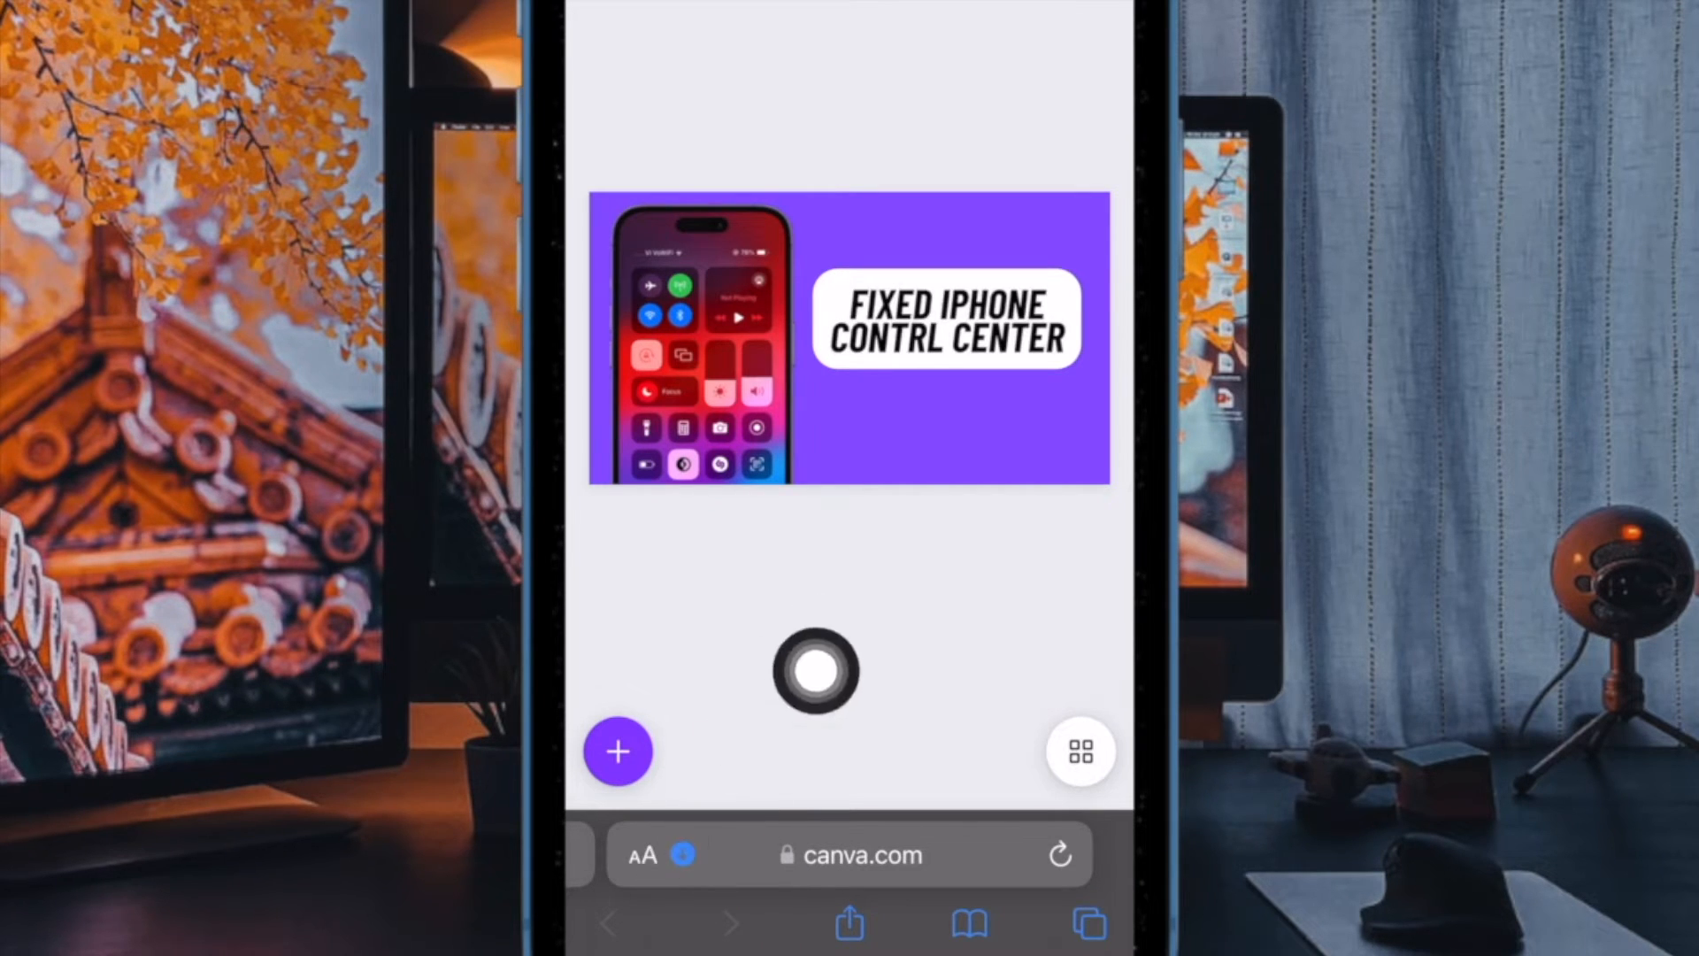
left_click(639, 855)
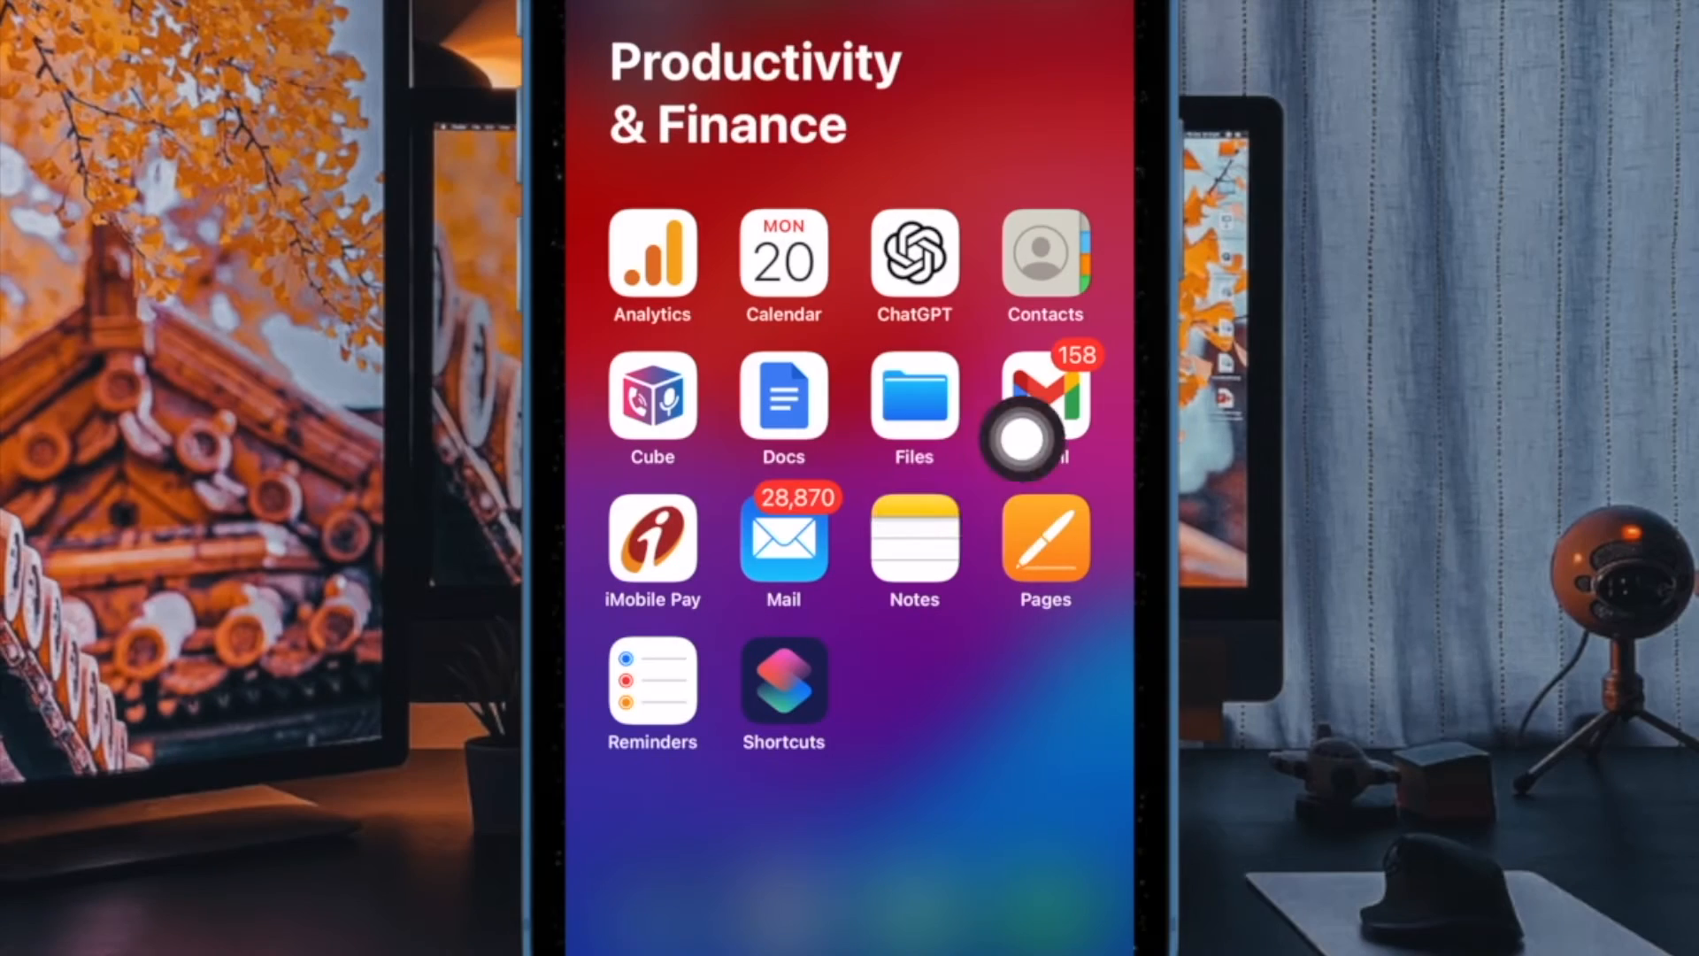
mouse_move(888, 542)
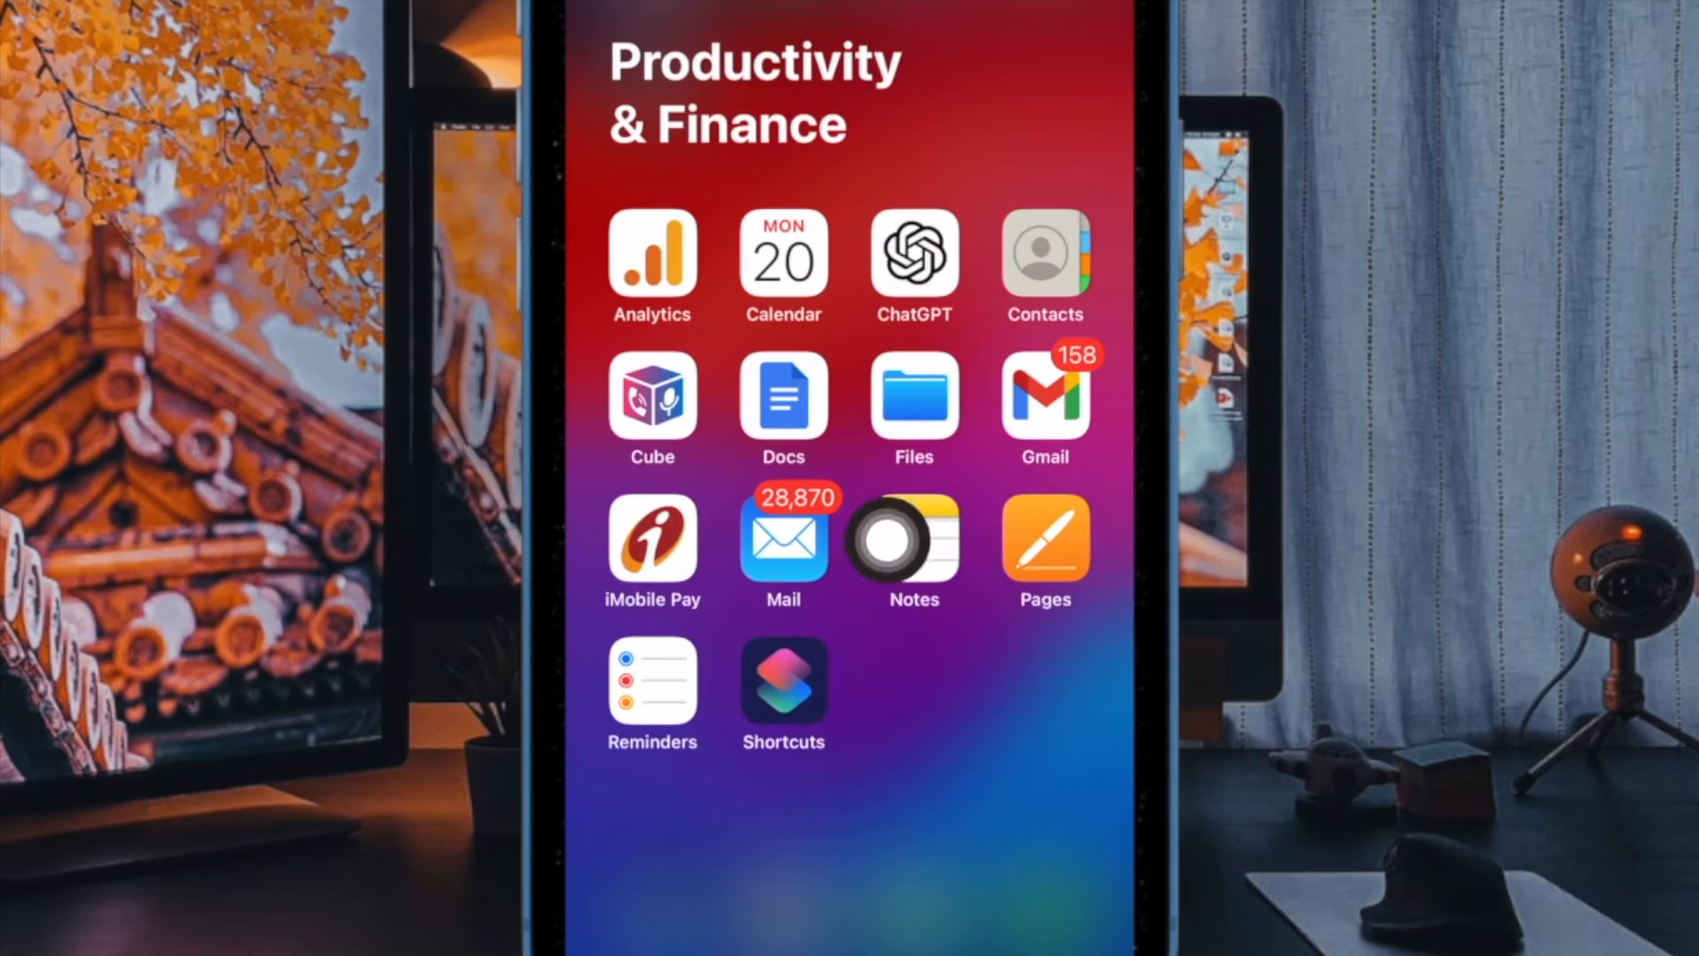
Open the Files app's Downloads folder under Favorites
left_click(912, 409)
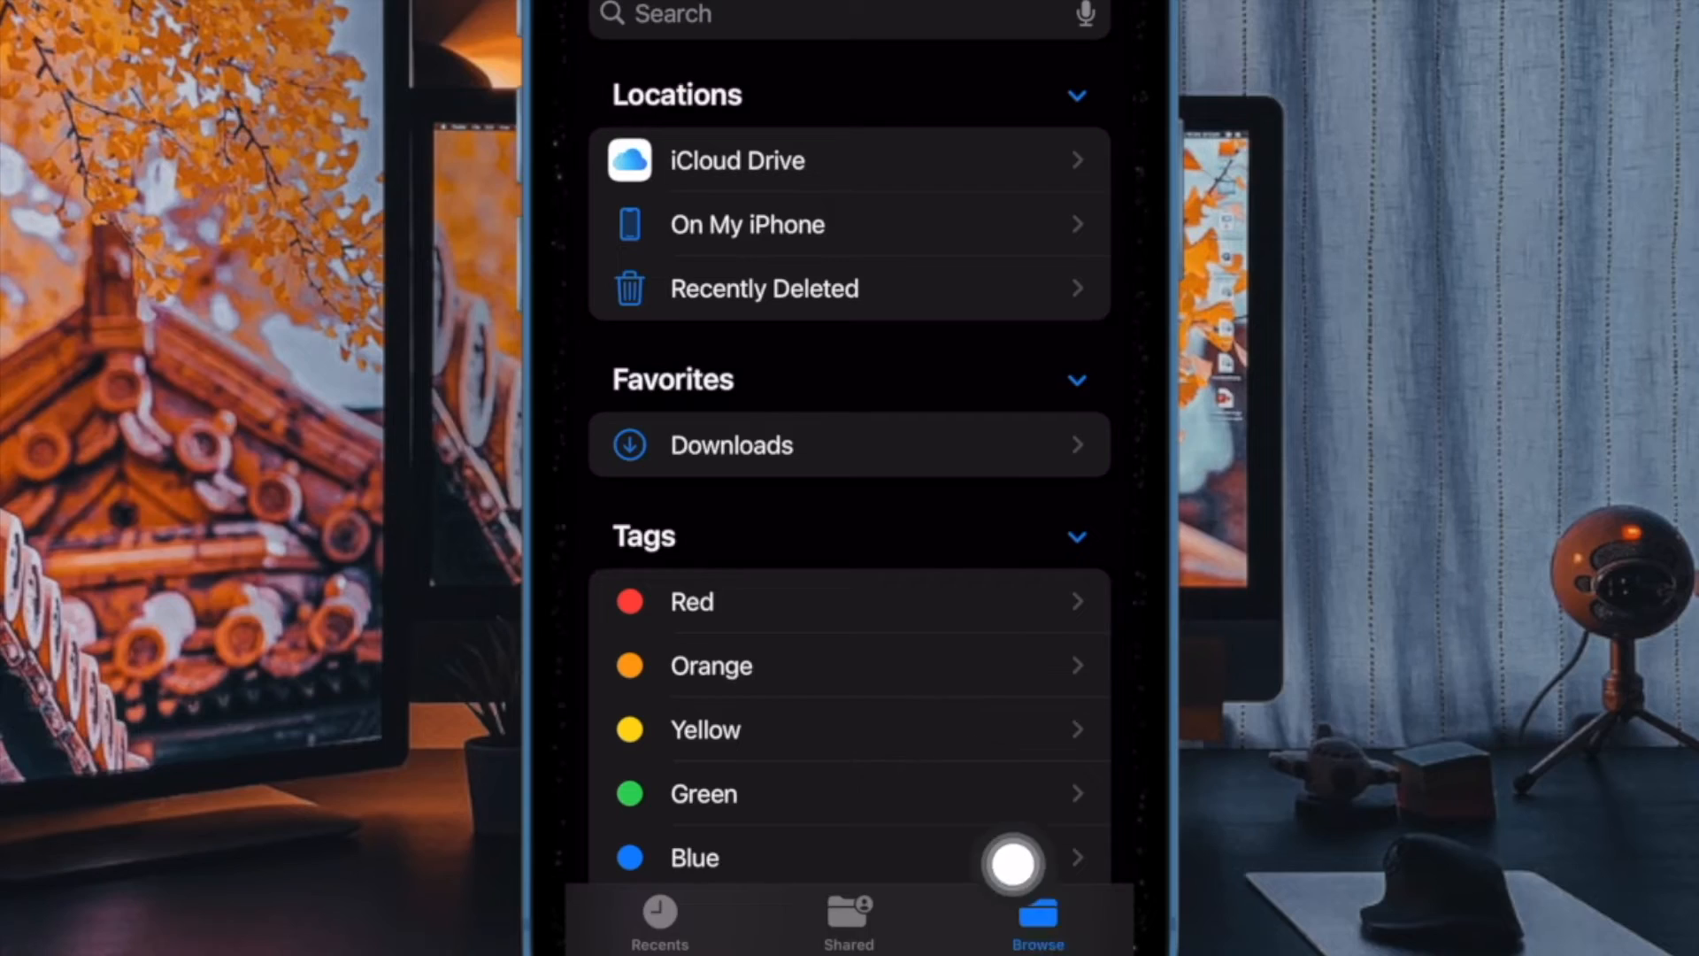
mouse_move(951, 421)
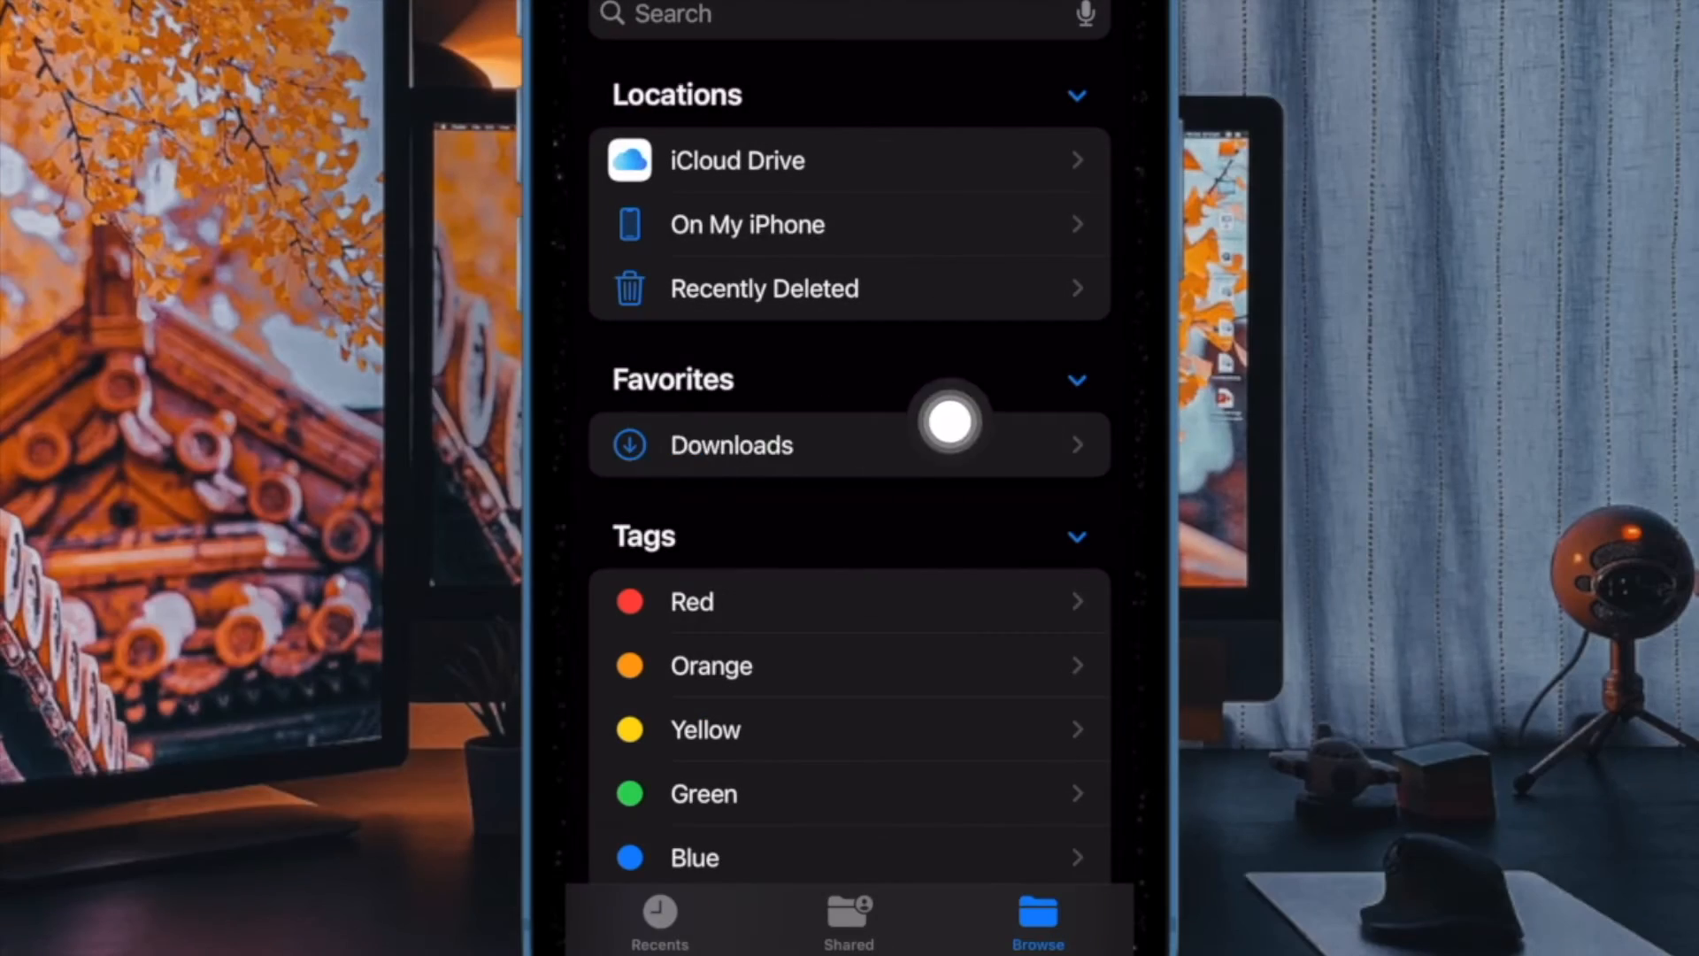
left_click(732, 444)
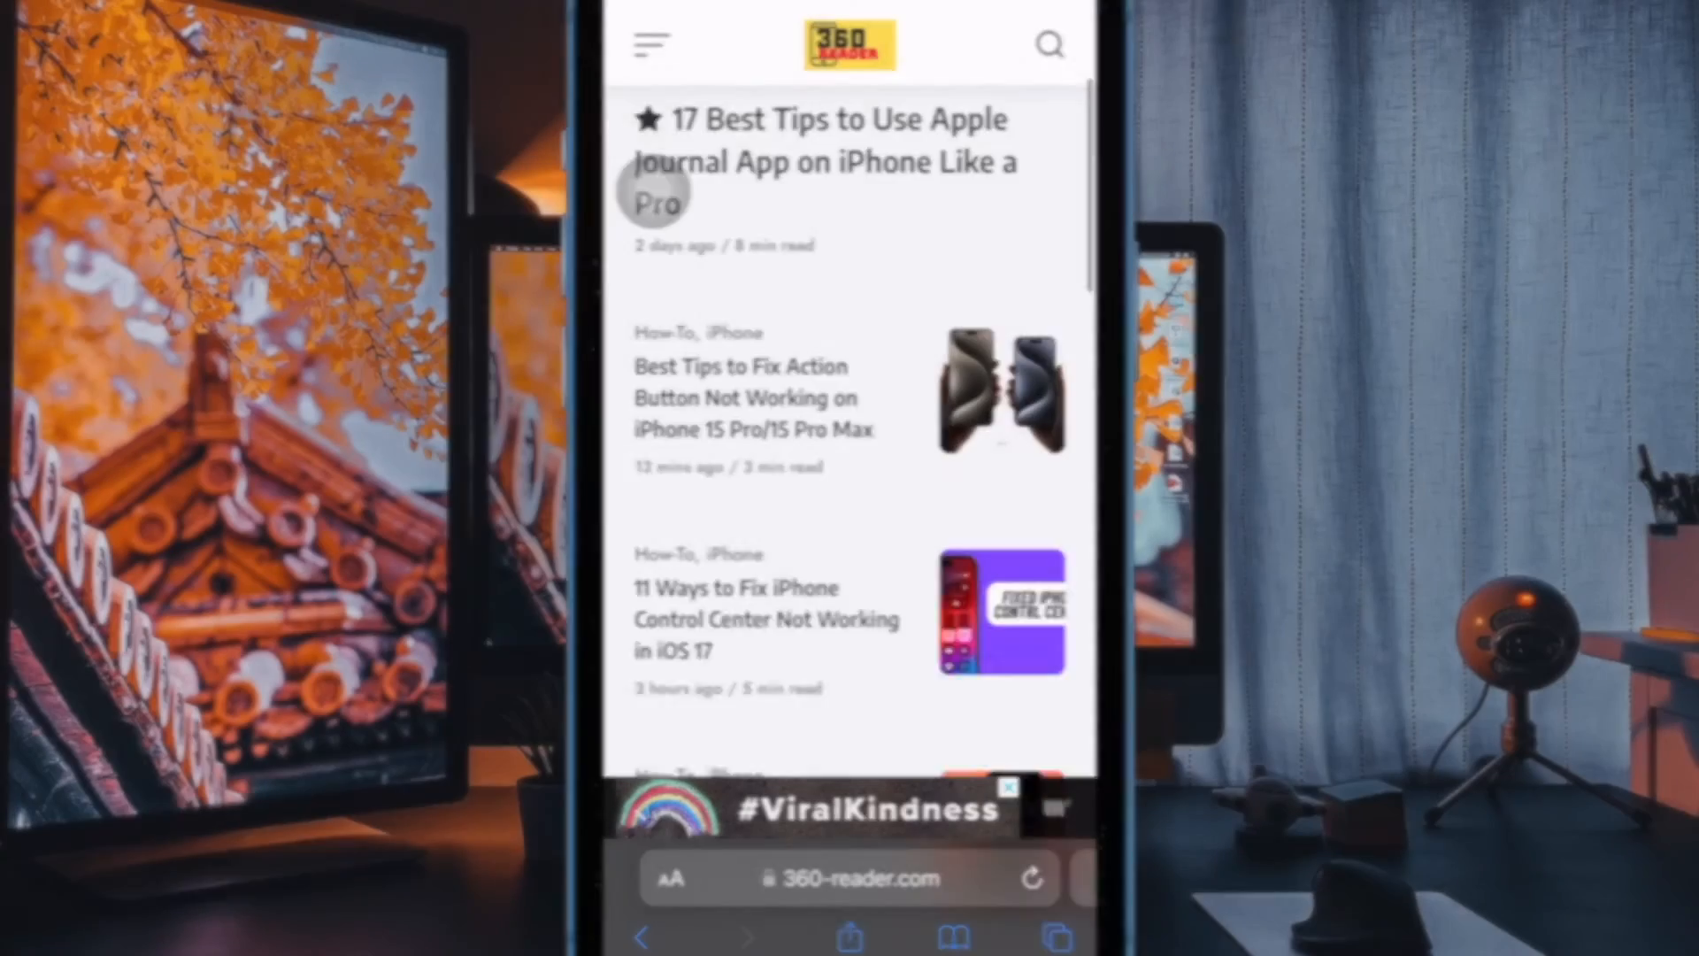
Return to the Canva tab and download the design again as a PNG
left_click(1057, 938)
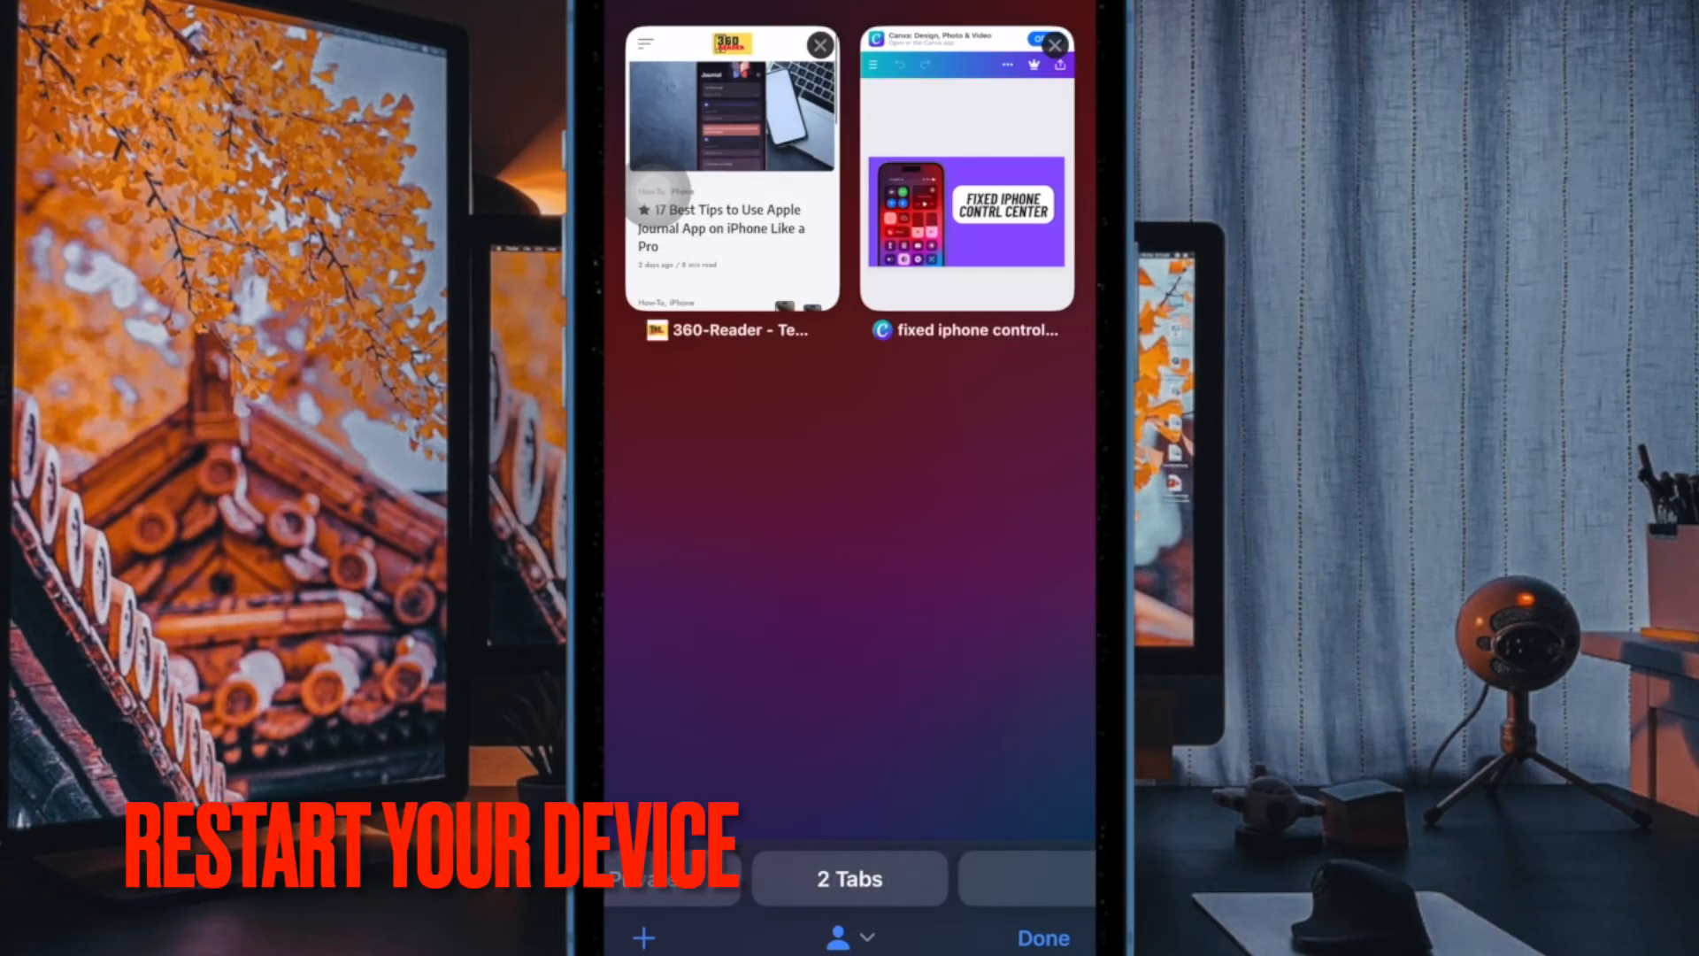
left_click(965, 163)
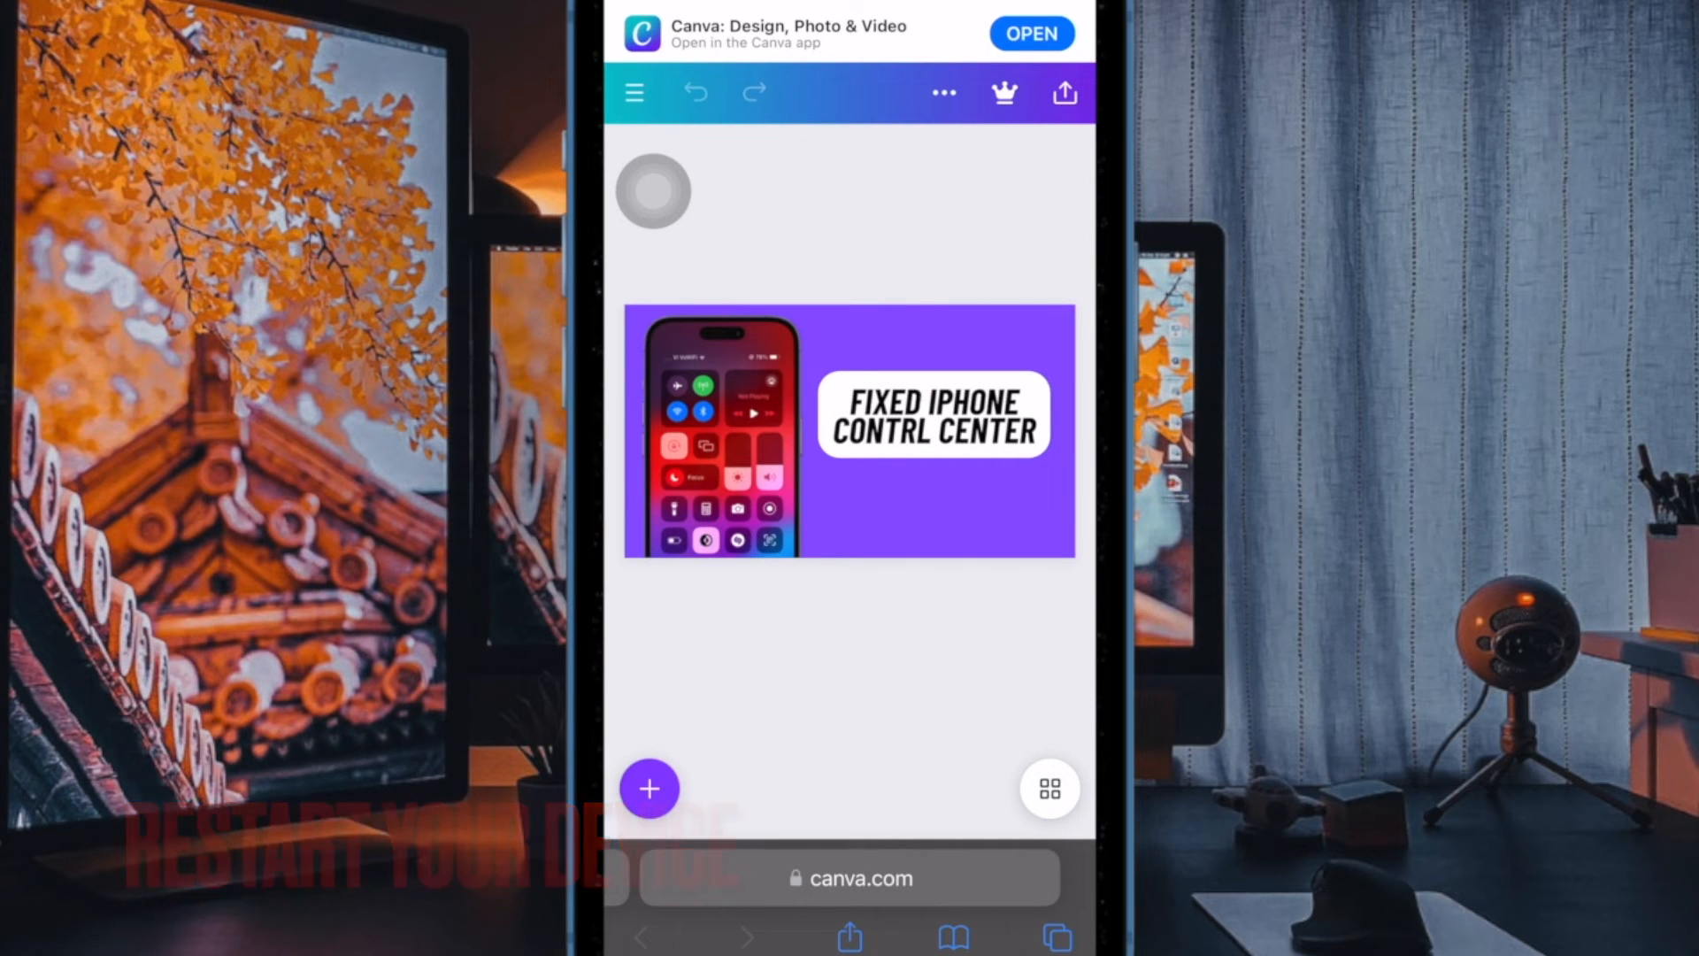
left_click(1063, 92)
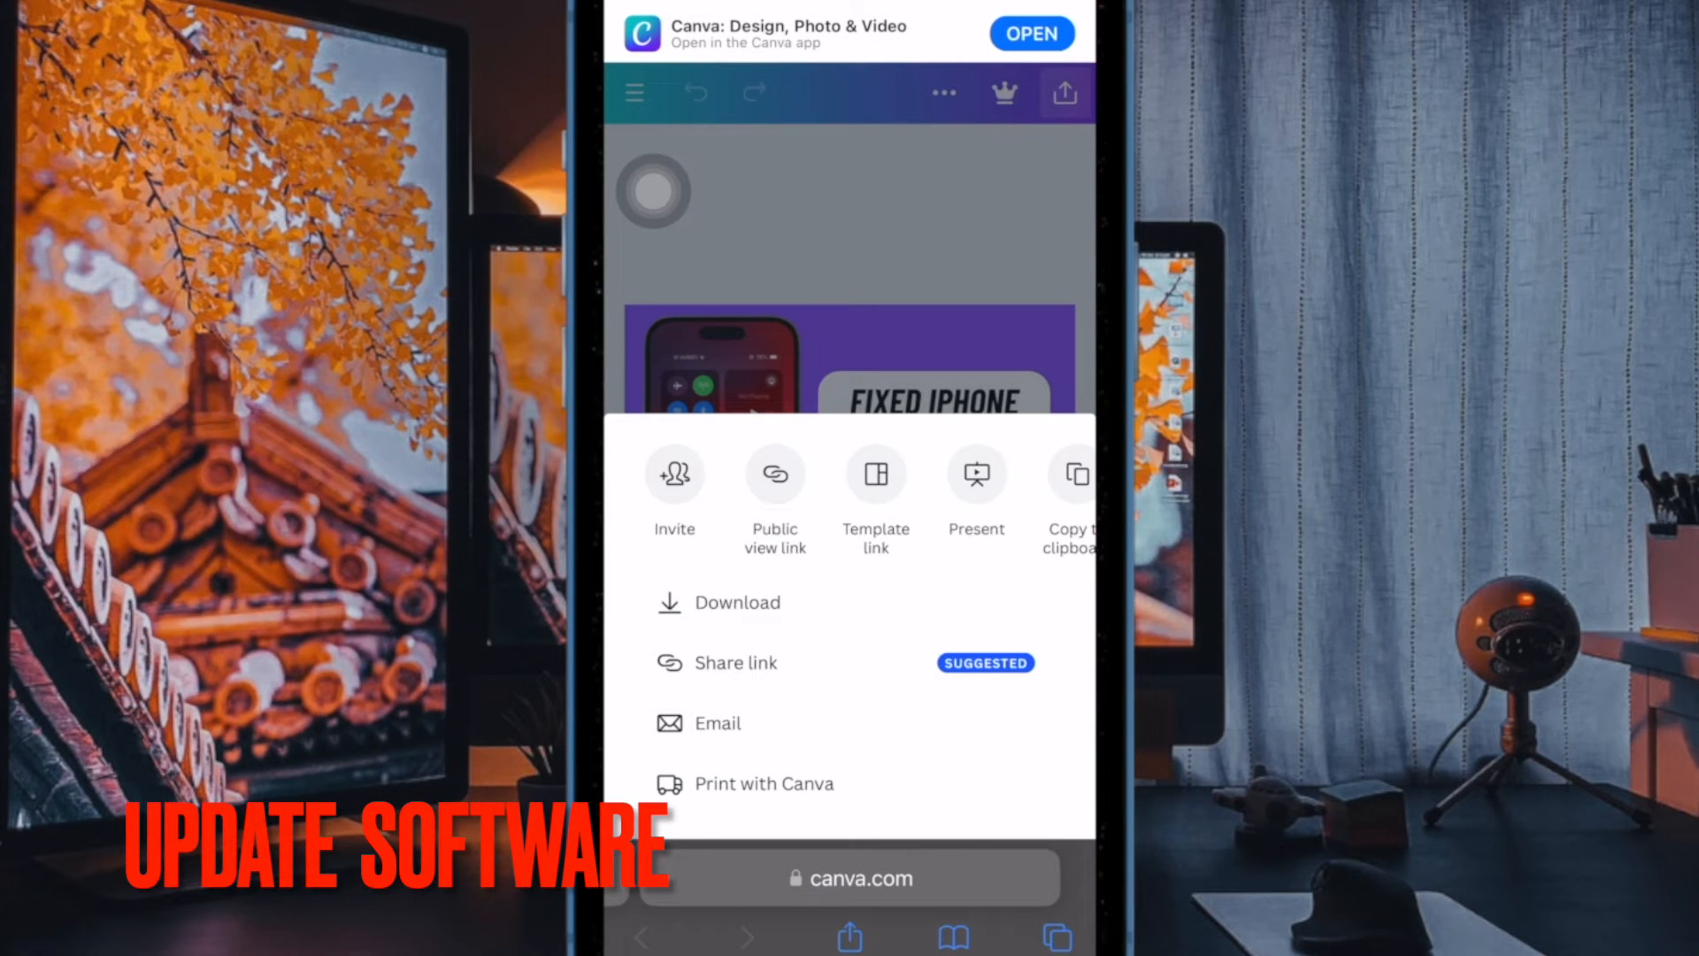
left_click(739, 603)
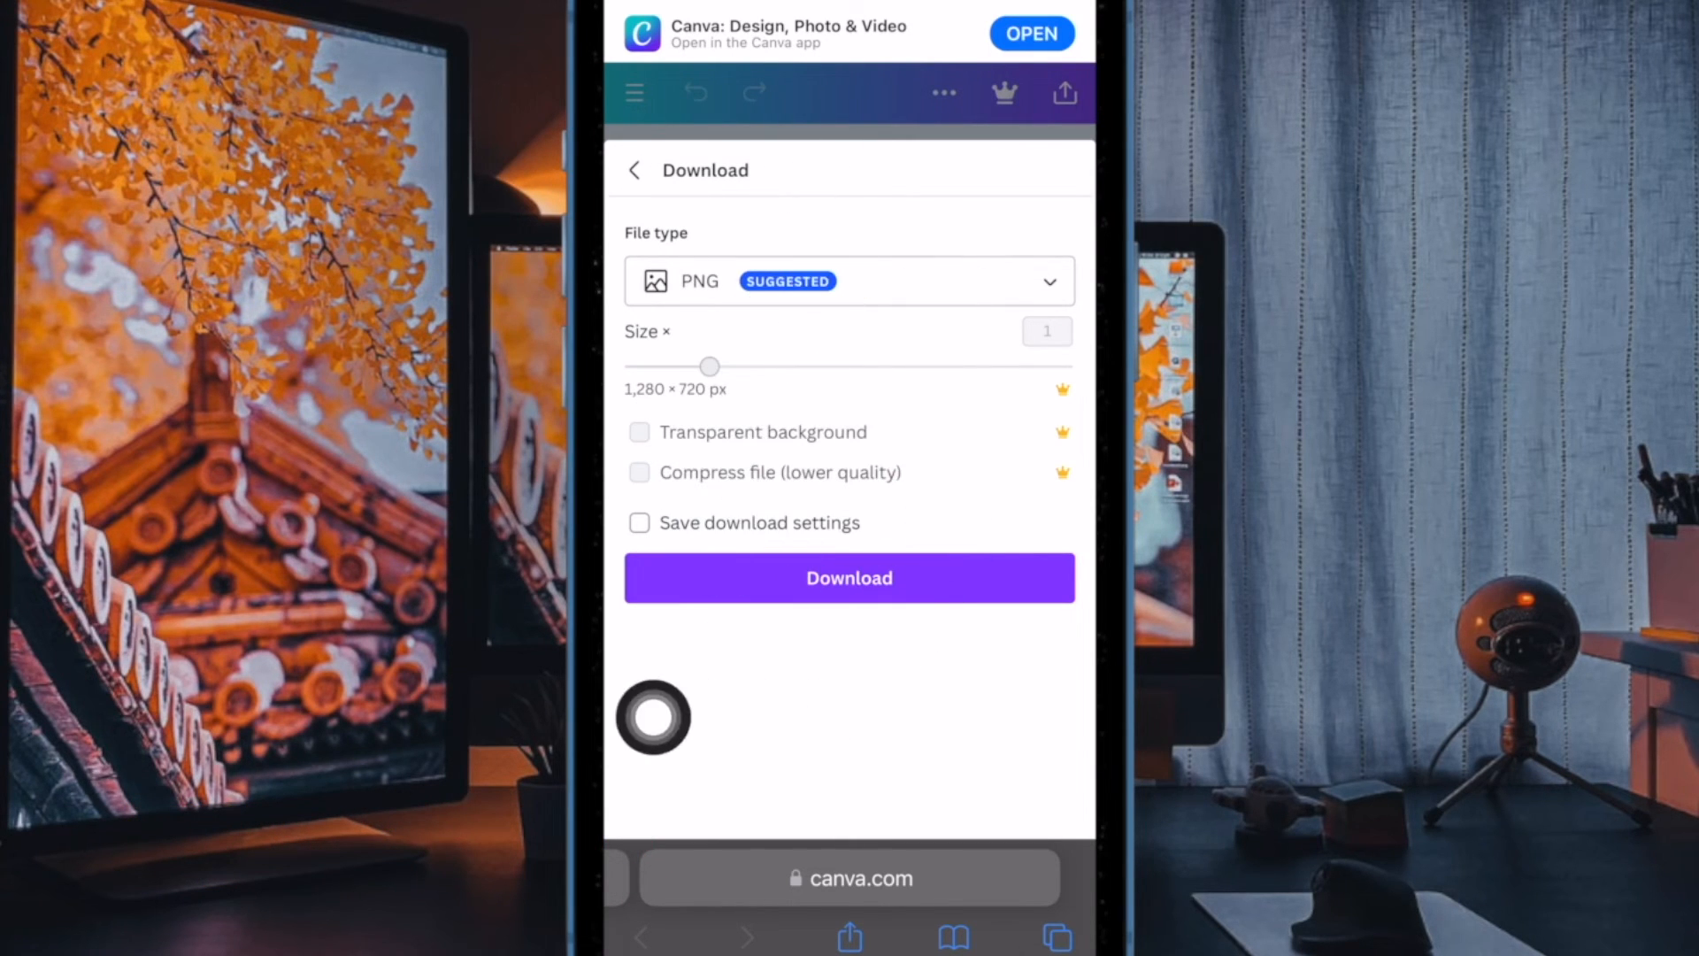
left_click(848, 578)
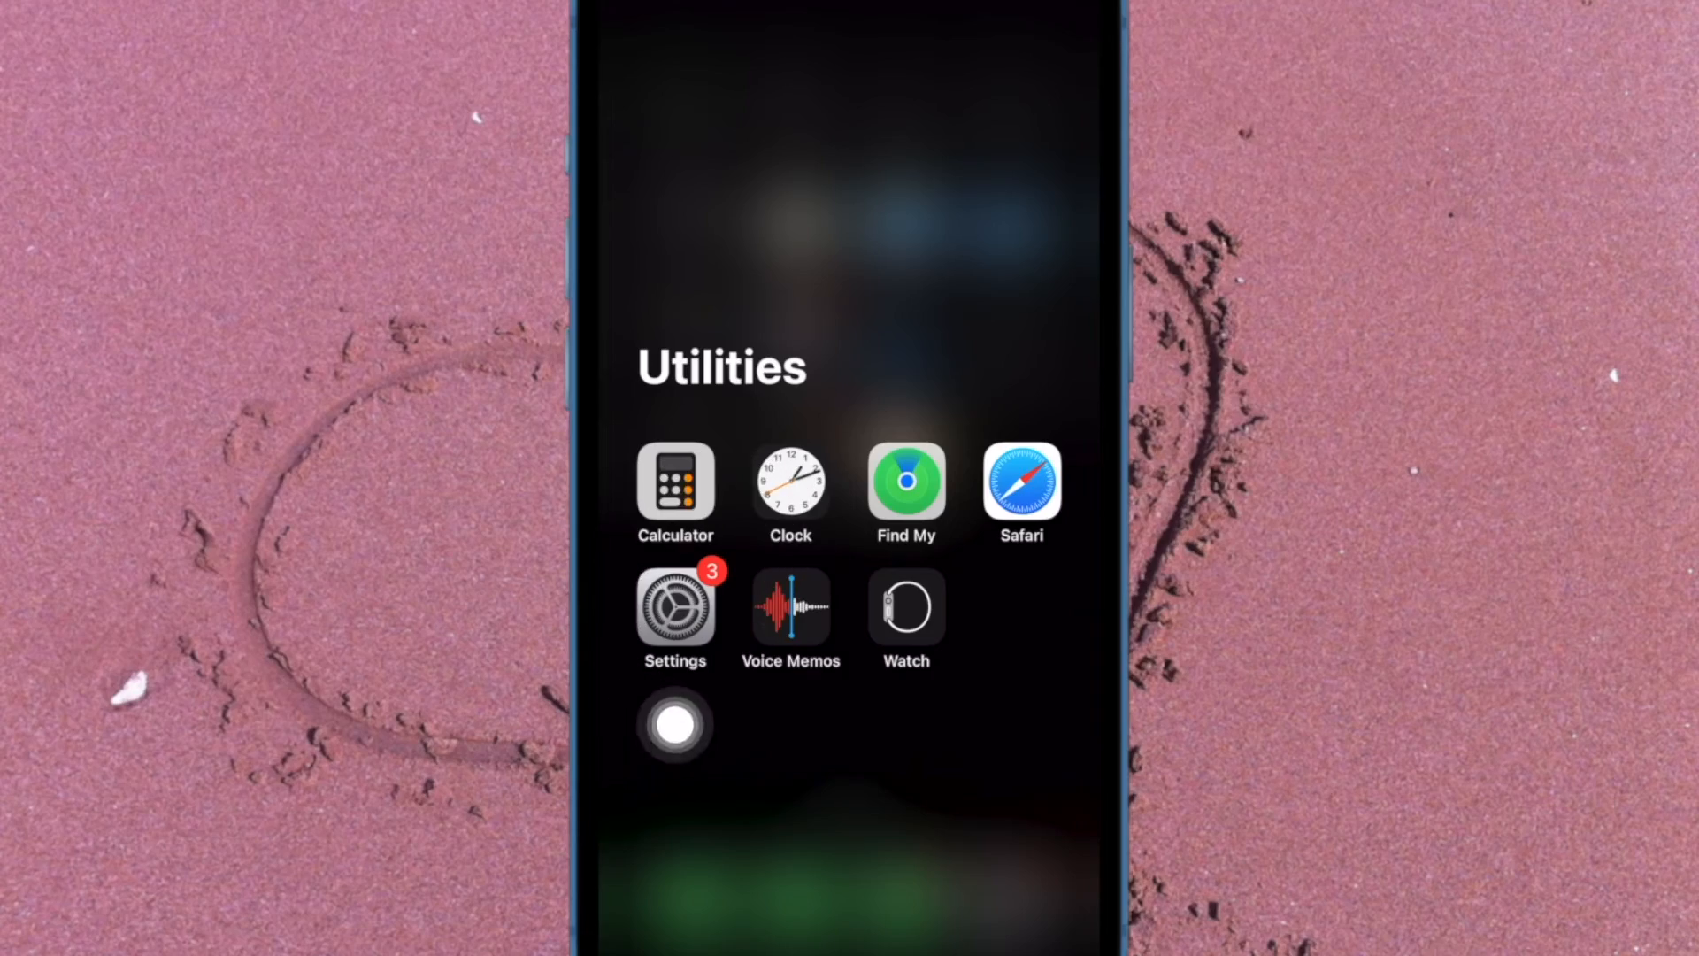
Open Settings from the Utilities folder and reach Software Update in General
left_click(674, 605)
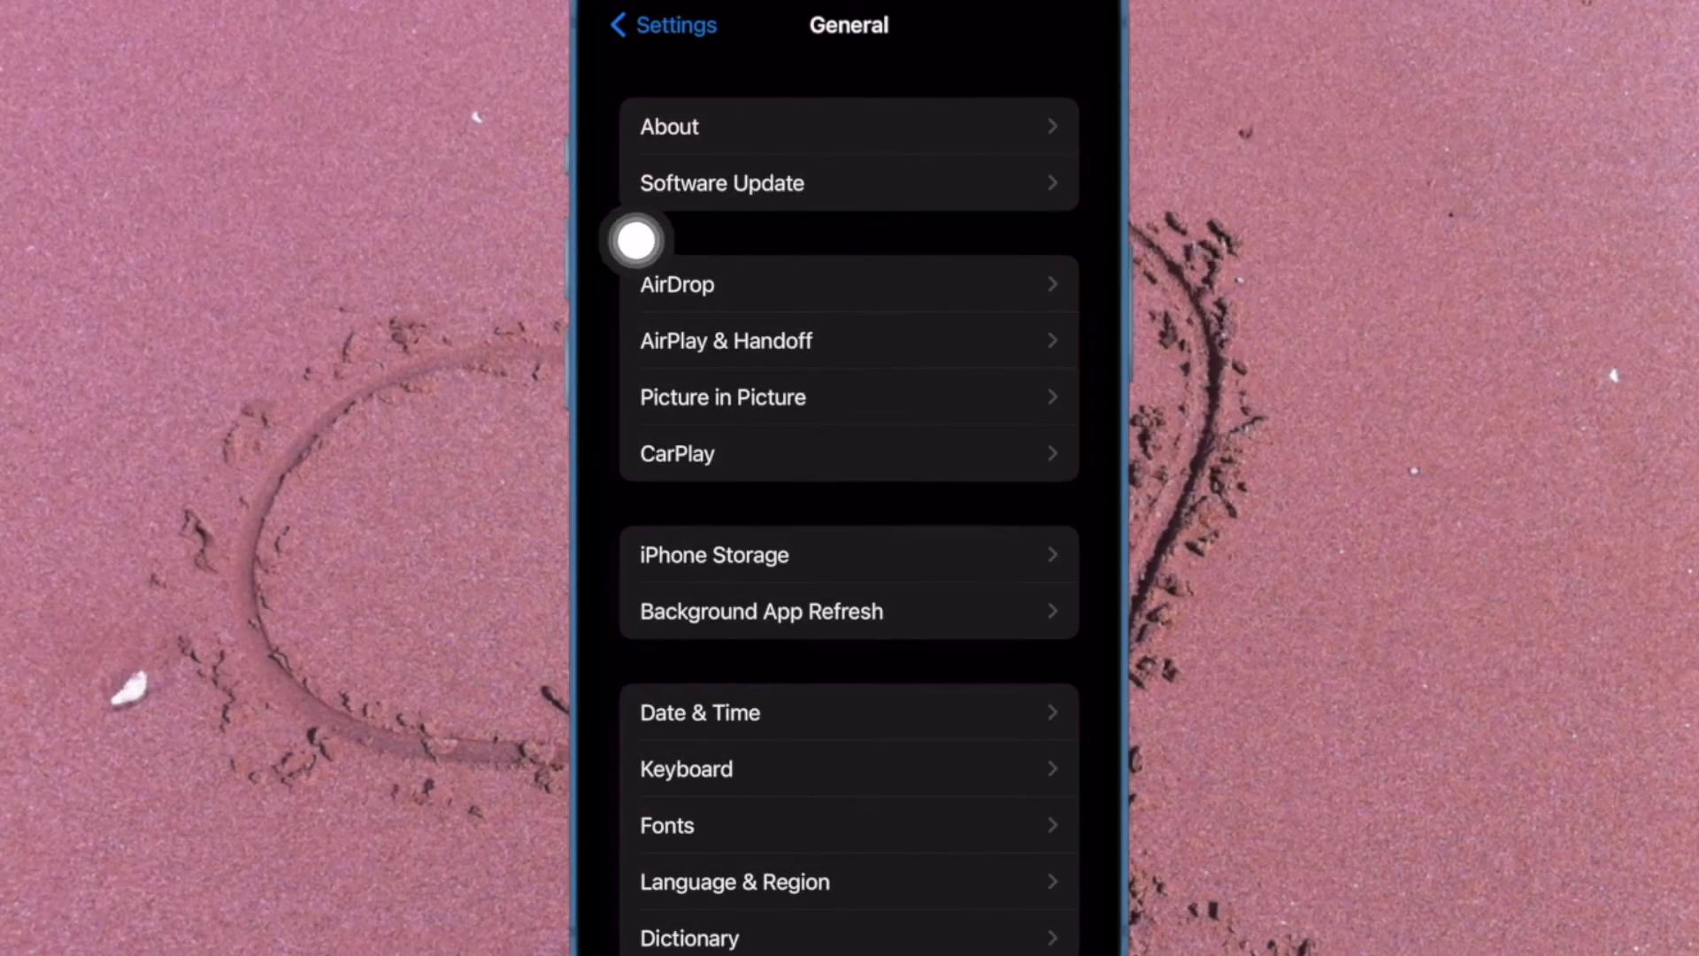
left_click(849, 182)
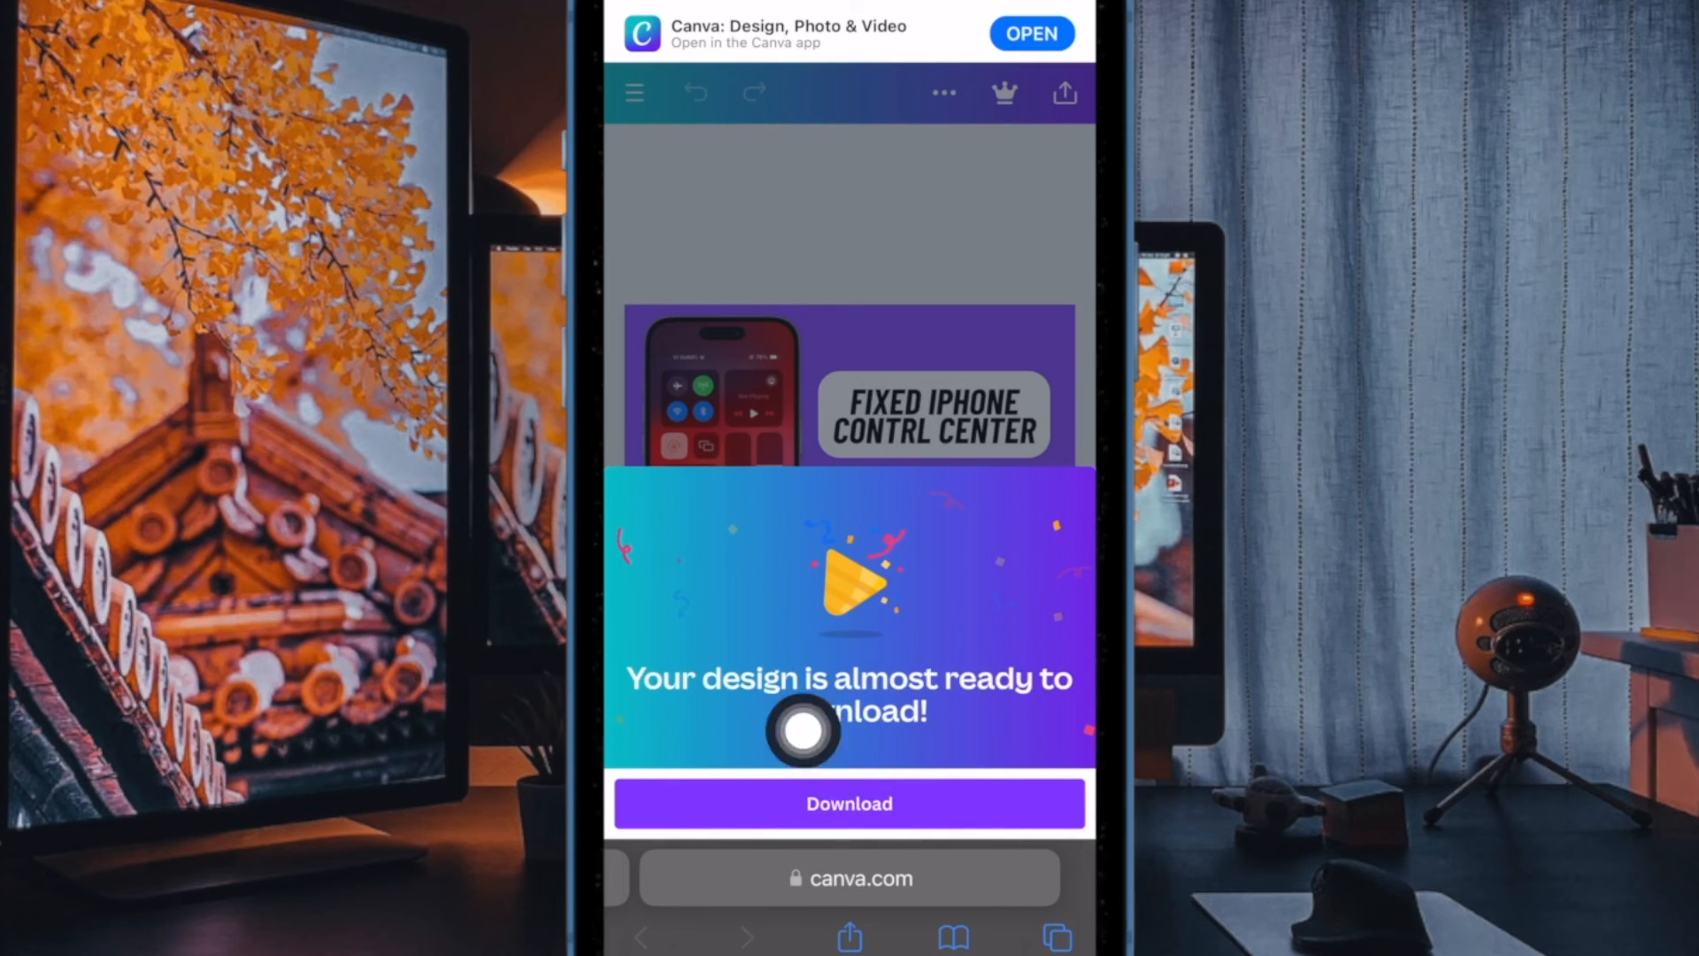
mouse_move(974, 720)
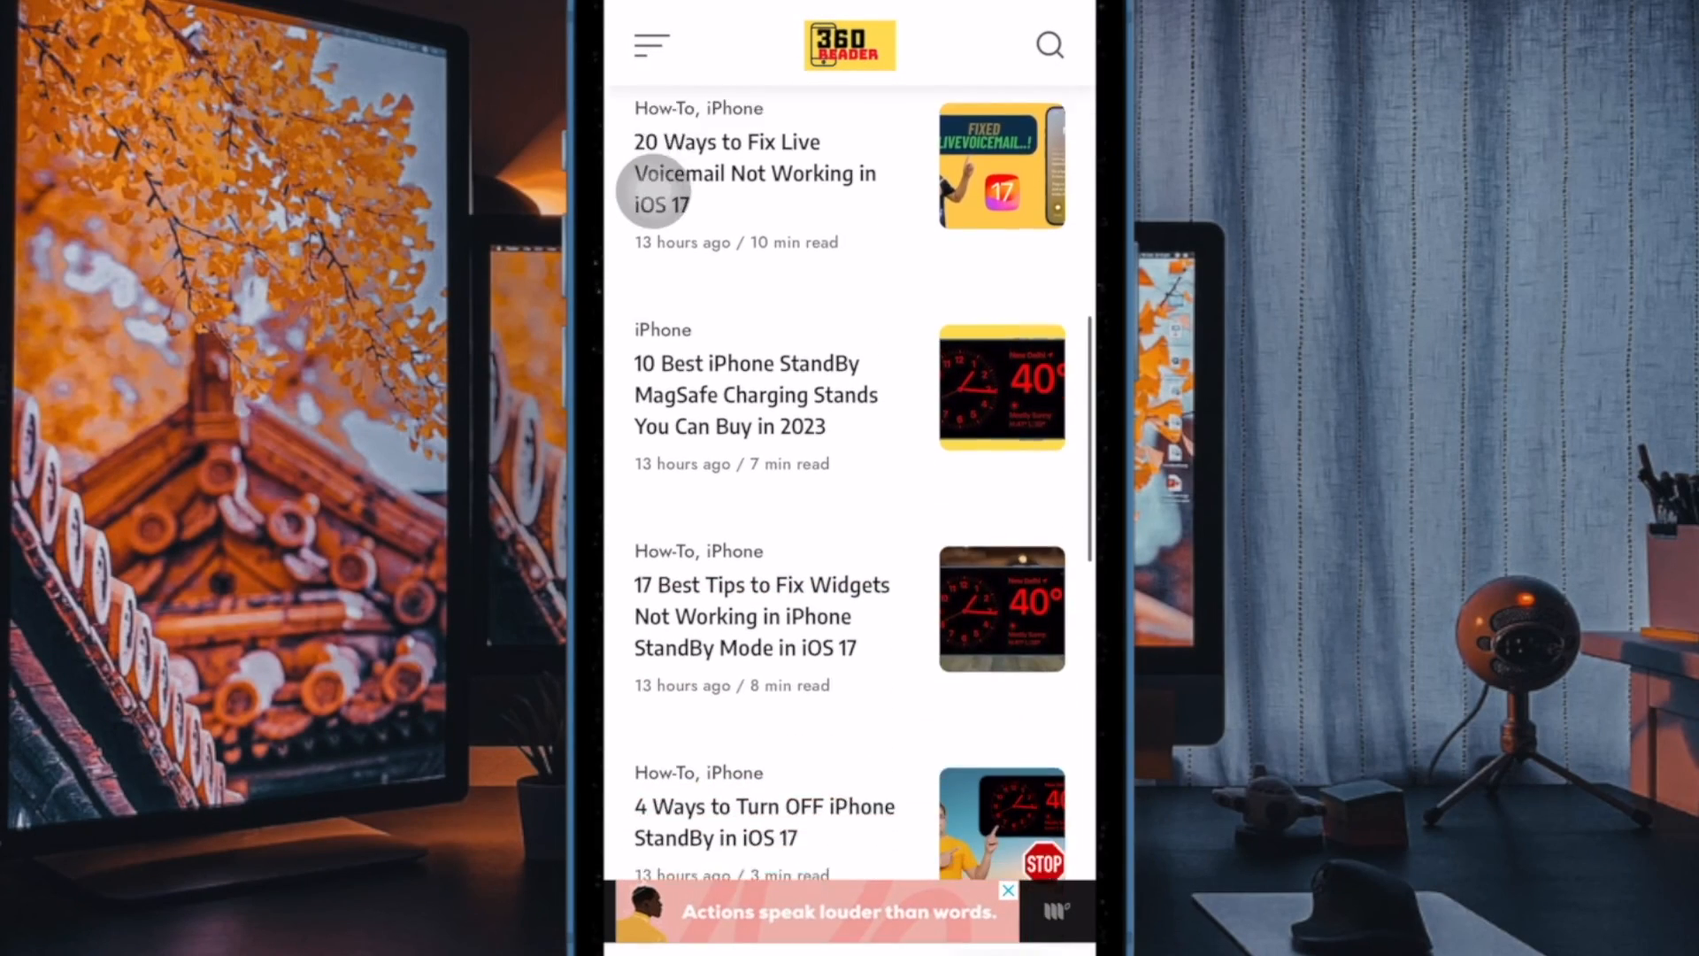
Scroll the 360 Reader article list down to the page numbers and footer
scroll("down", 3)
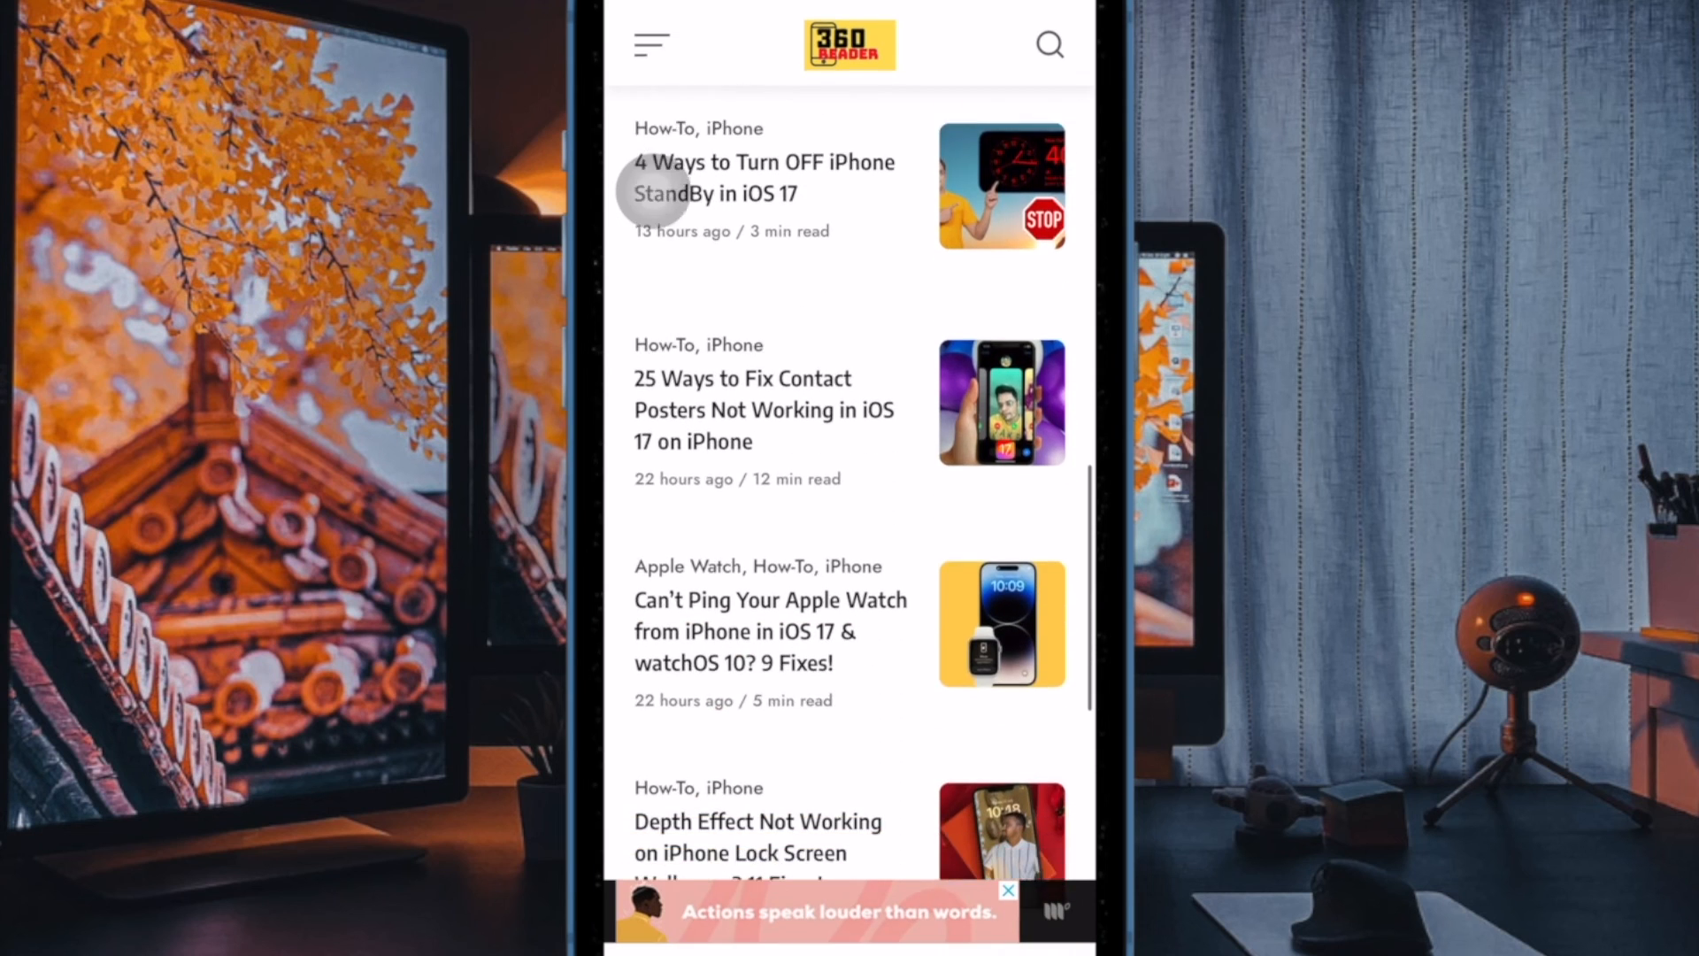
scroll("down", 3)
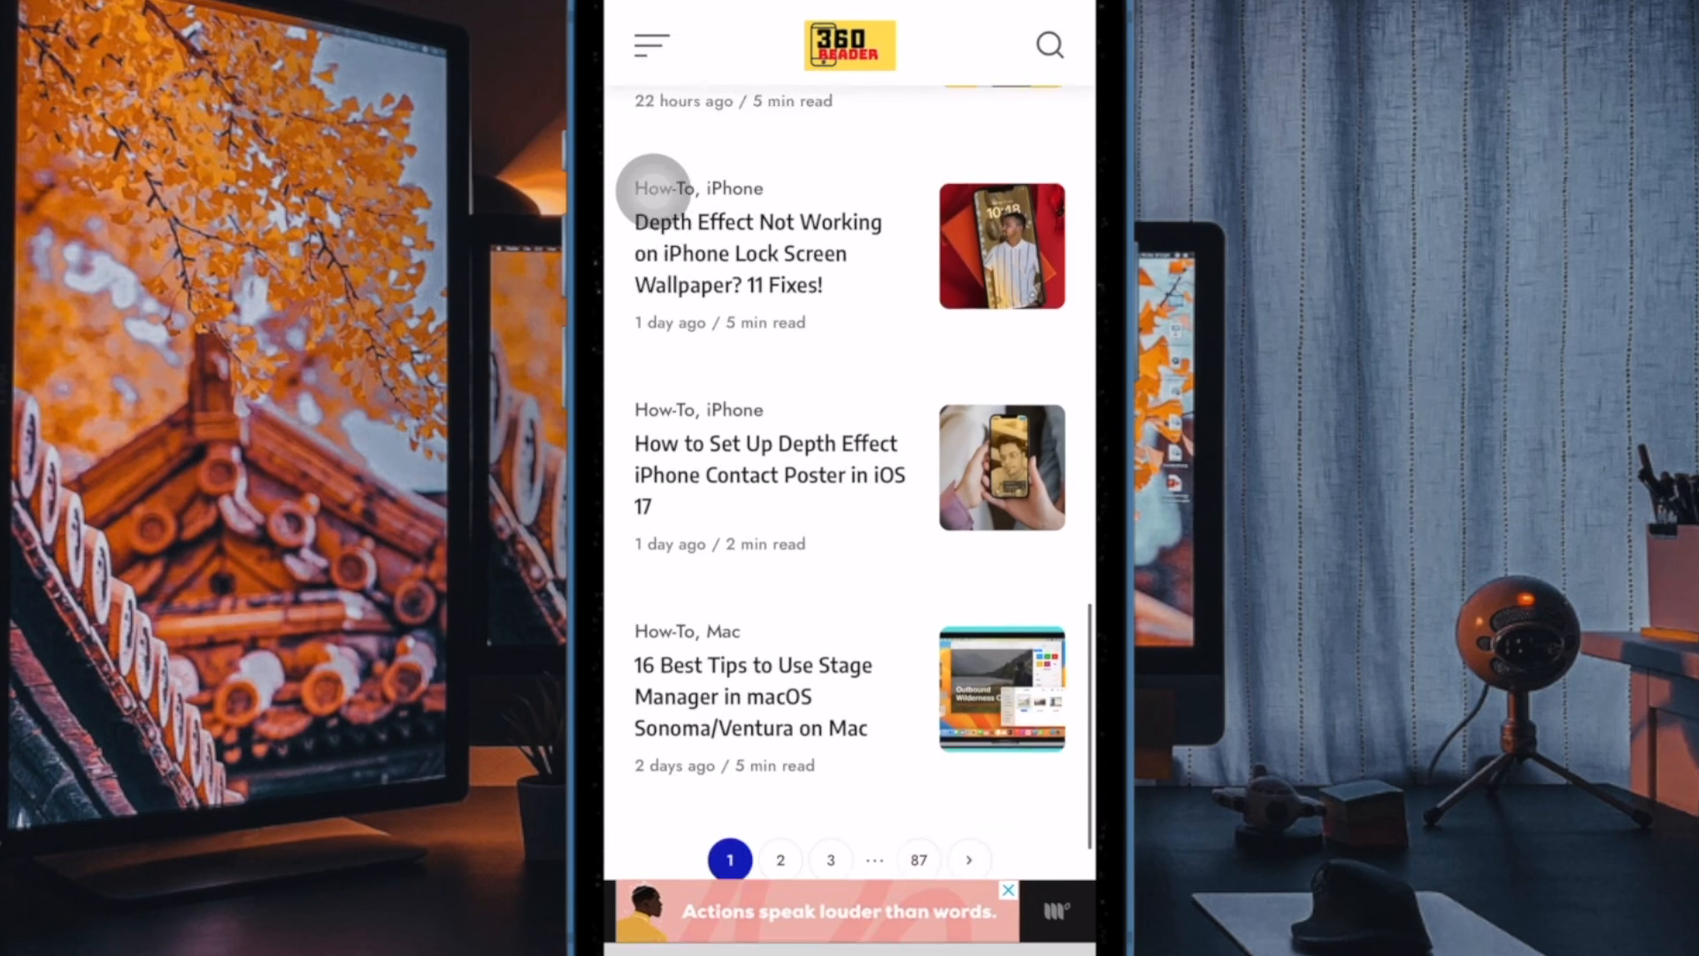
scroll("down", 3)
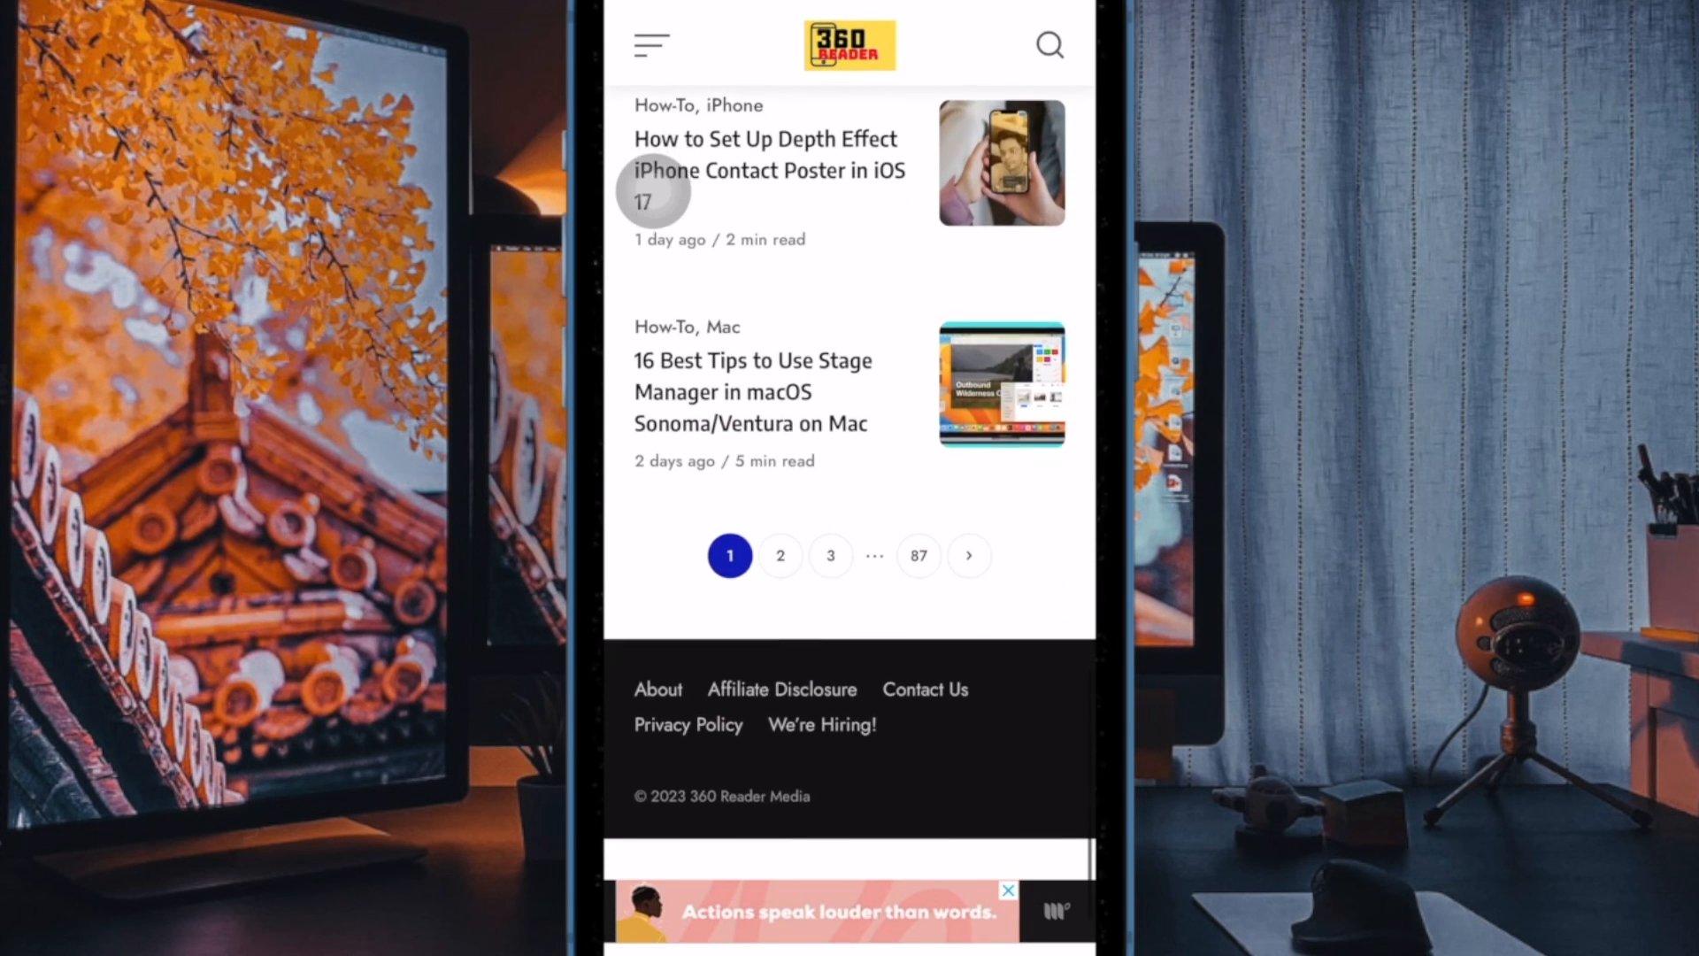